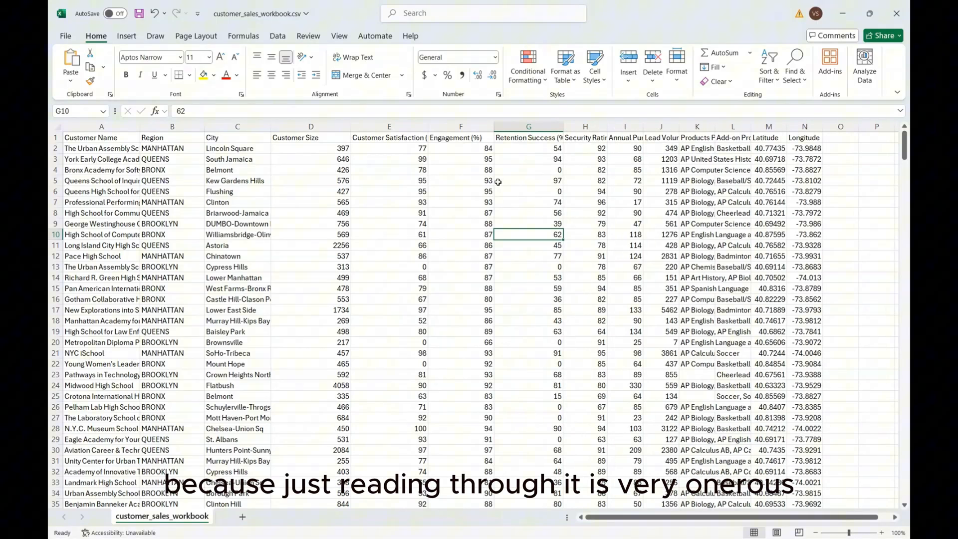
Navigate to Developer Services and bring up the APEX Instances list.
scroll("down", 3)
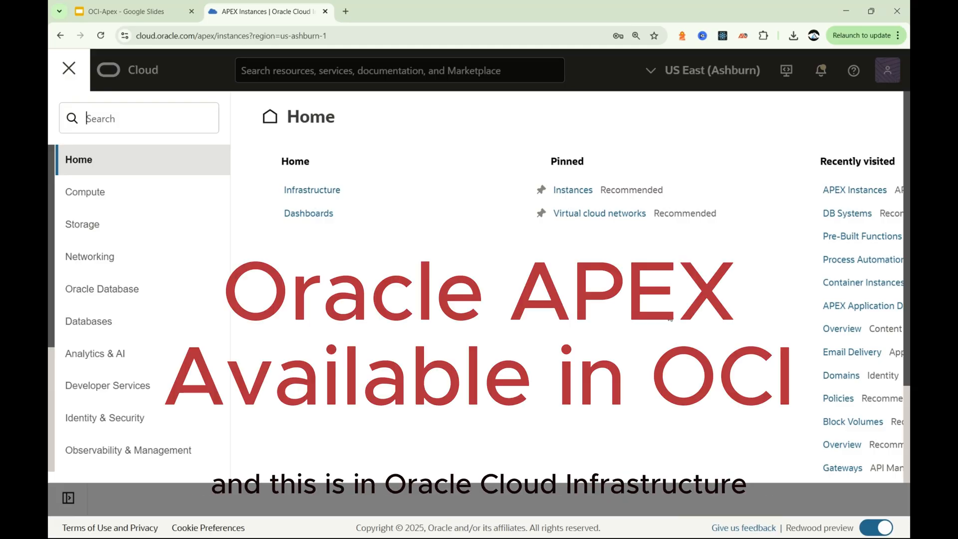
mouse_move(857, 132)
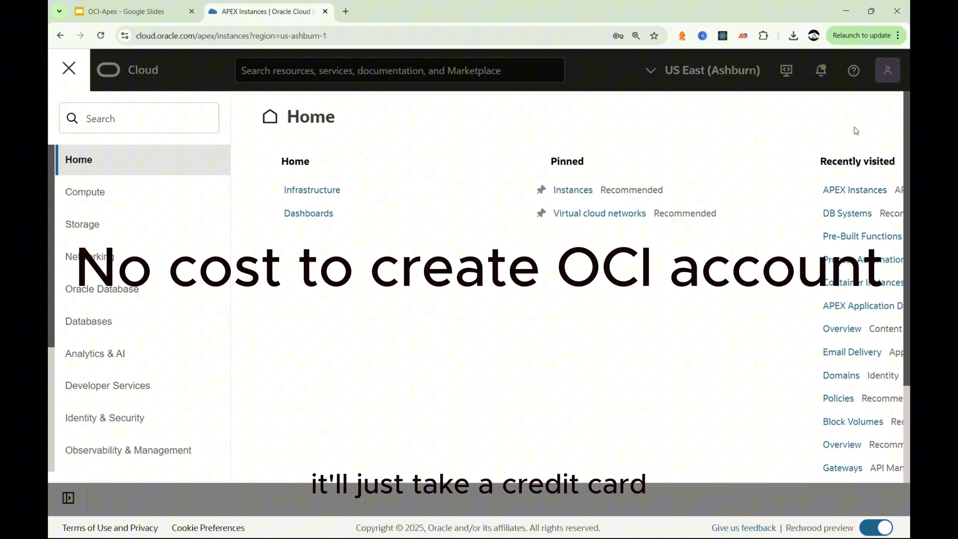
mouse_move(550, 66)
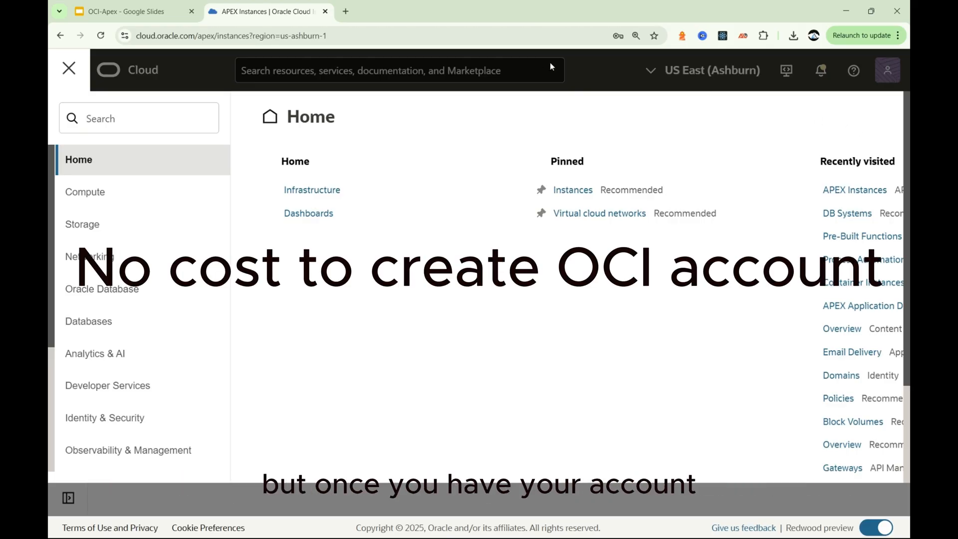
mouse_move(109, 228)
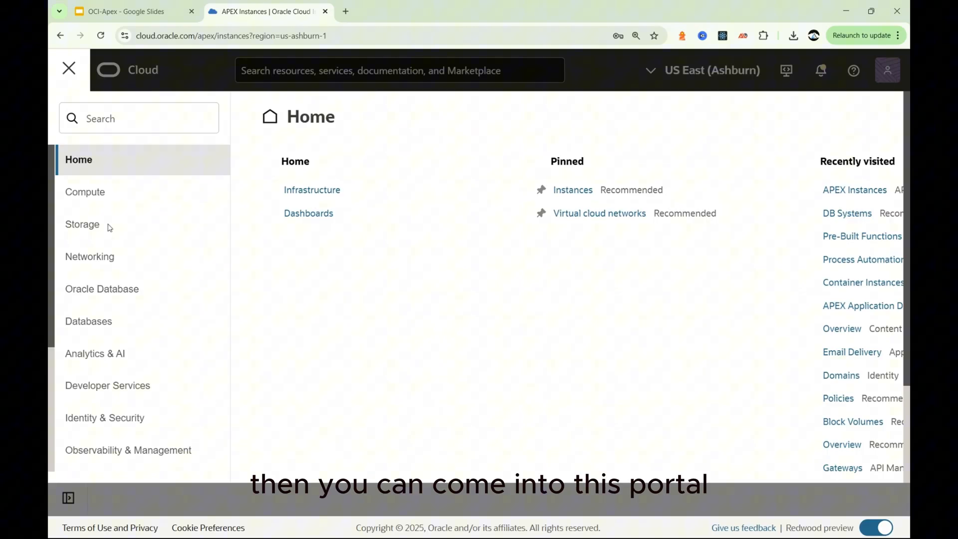
left_click(108, 385)
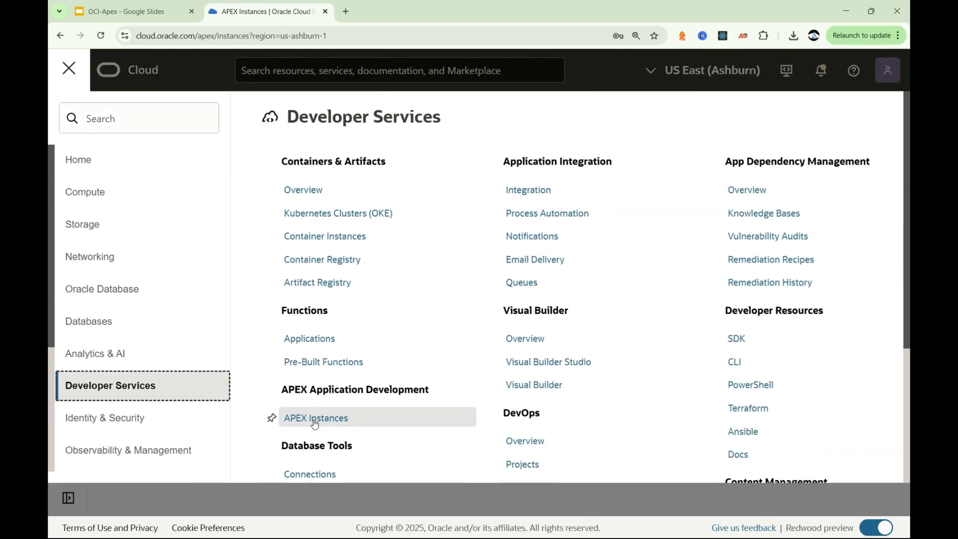
left_click(315, 417)
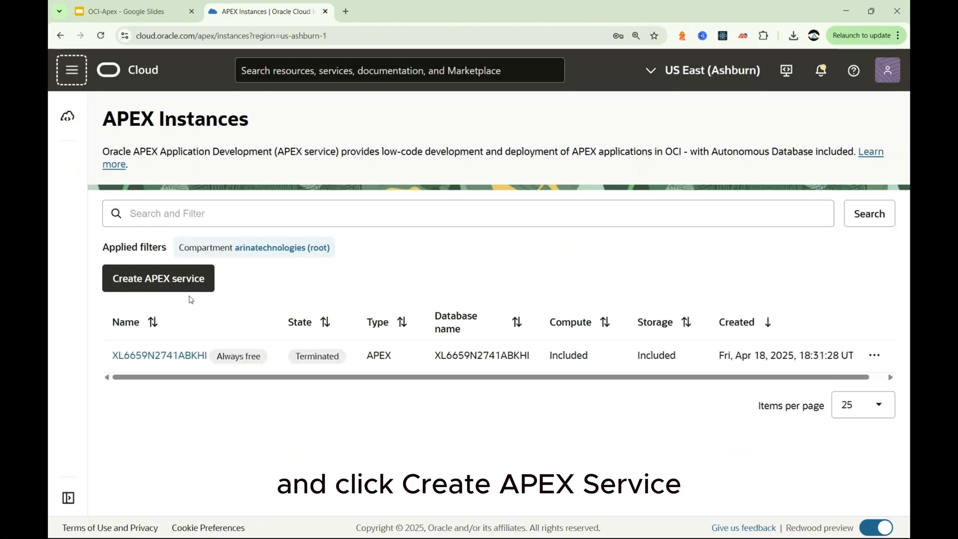
Start a new Always Free APEX service on database 23ai and expand the advanced options.
left_click(158, 278)
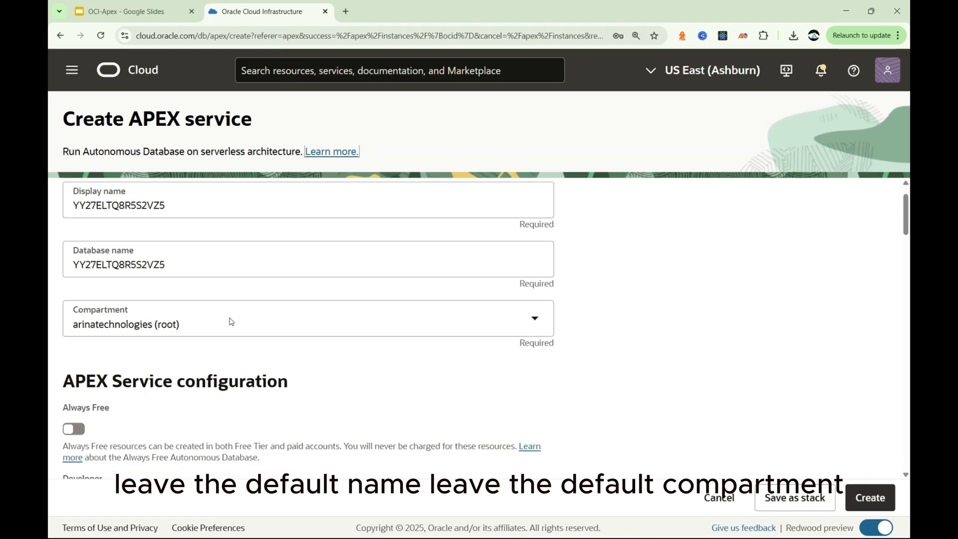
left_click(73, 428)
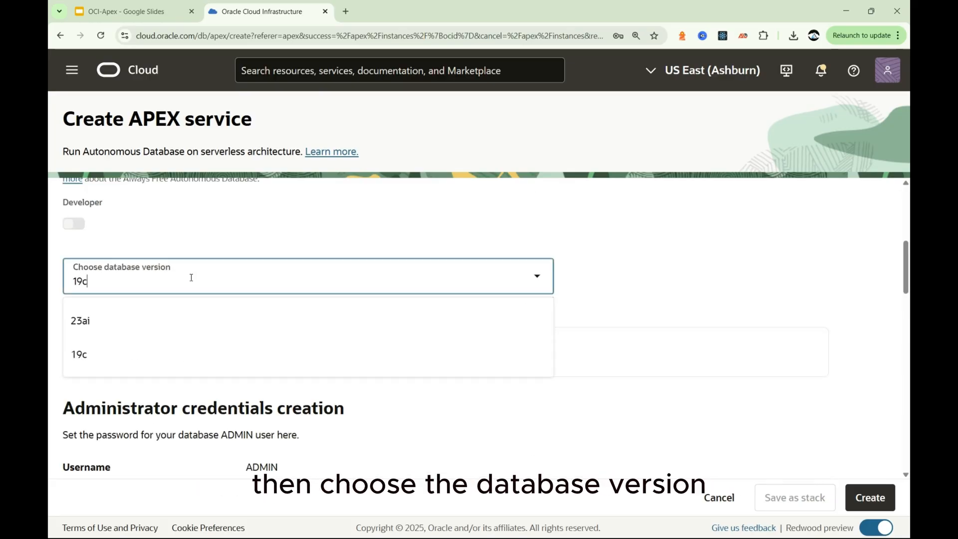
left_click(80, 320)
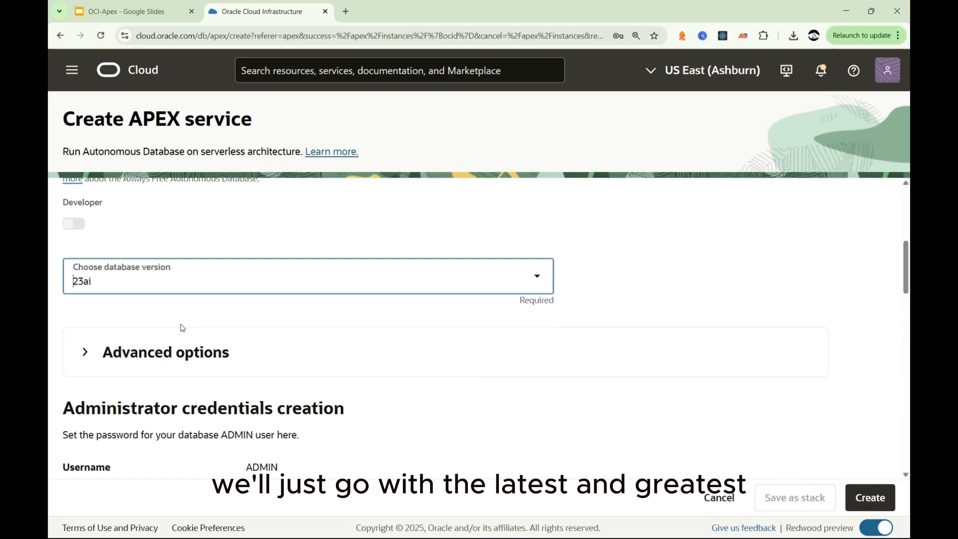
left_click(166, 352)
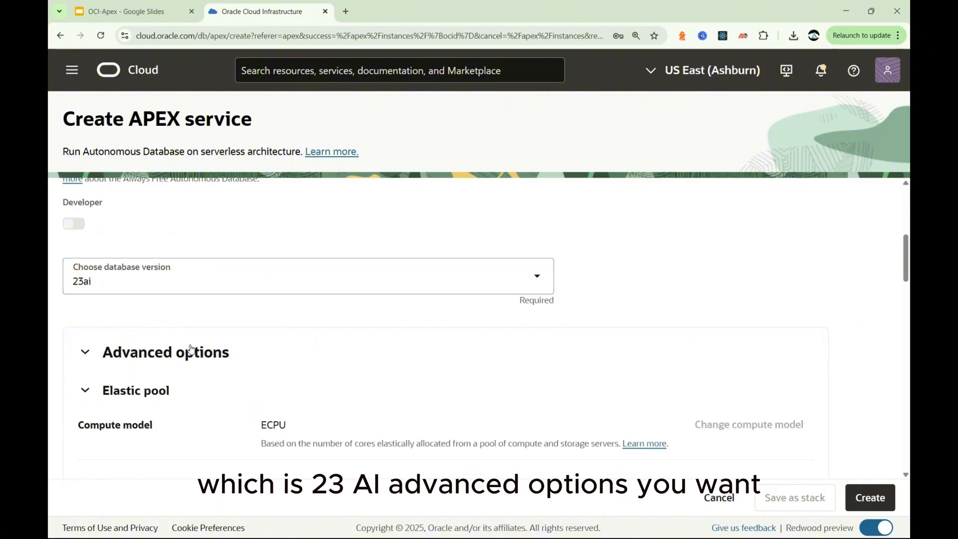
scroll("down", 3)
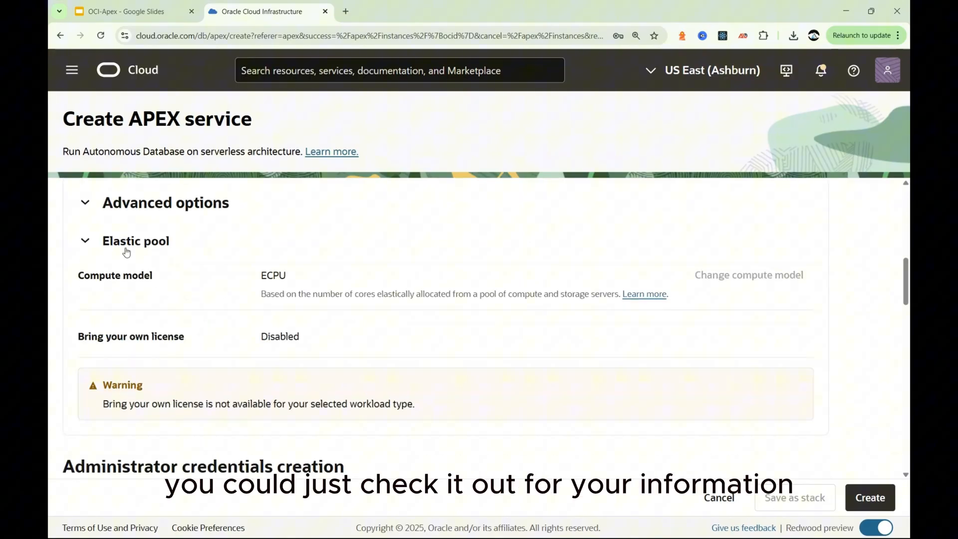
scroll("down", 3)
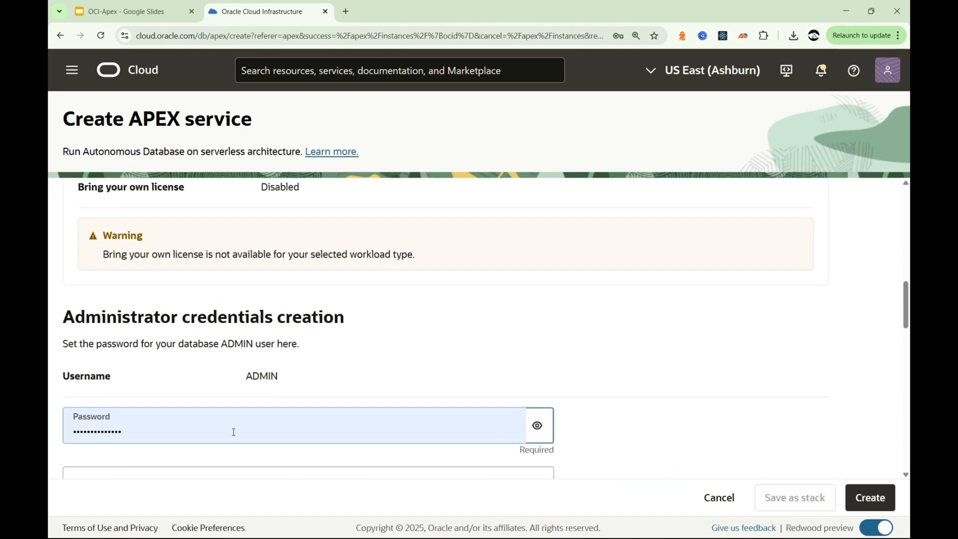
Complete the contact email with 'com' and review the encryption and maintenance defaults.
scroll("down", 3)
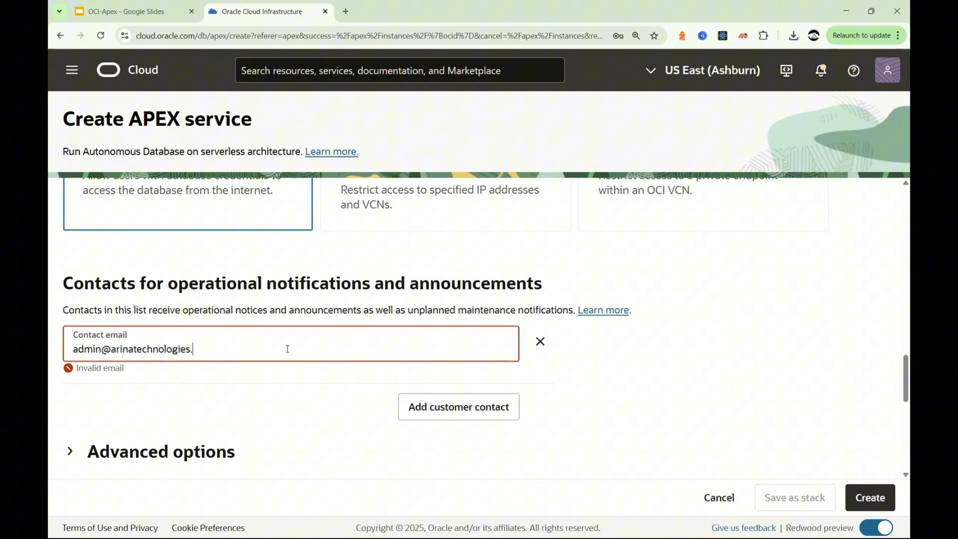
type("com")
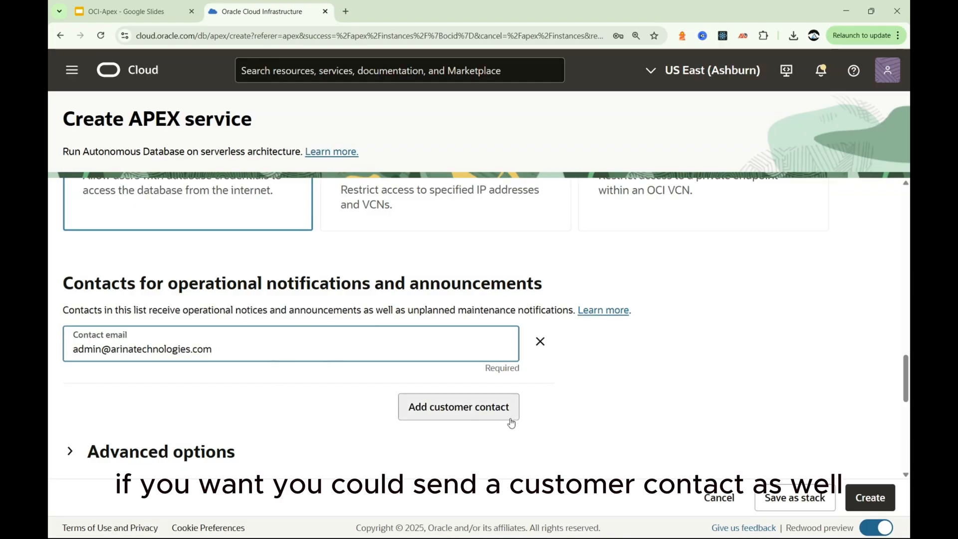
scroll("down", 3)
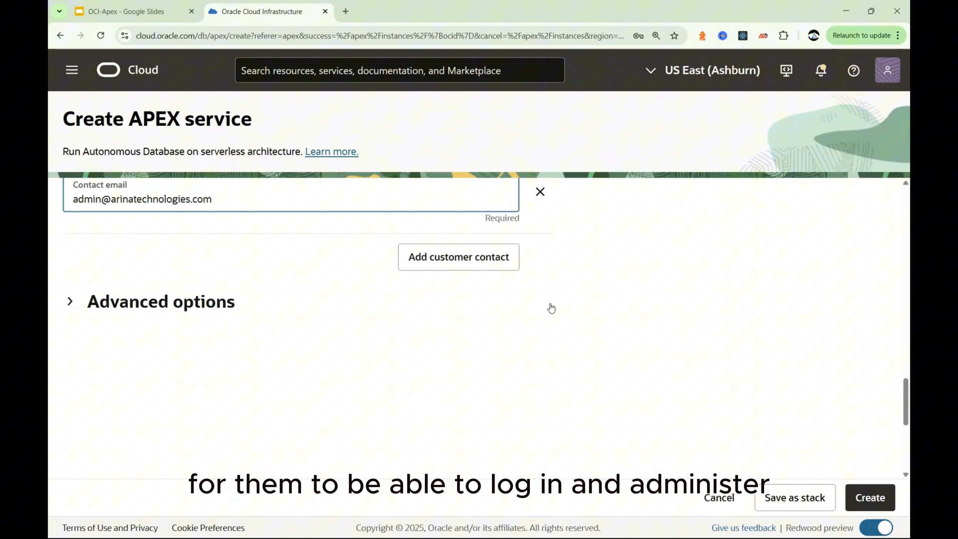
left_click(160, 302)
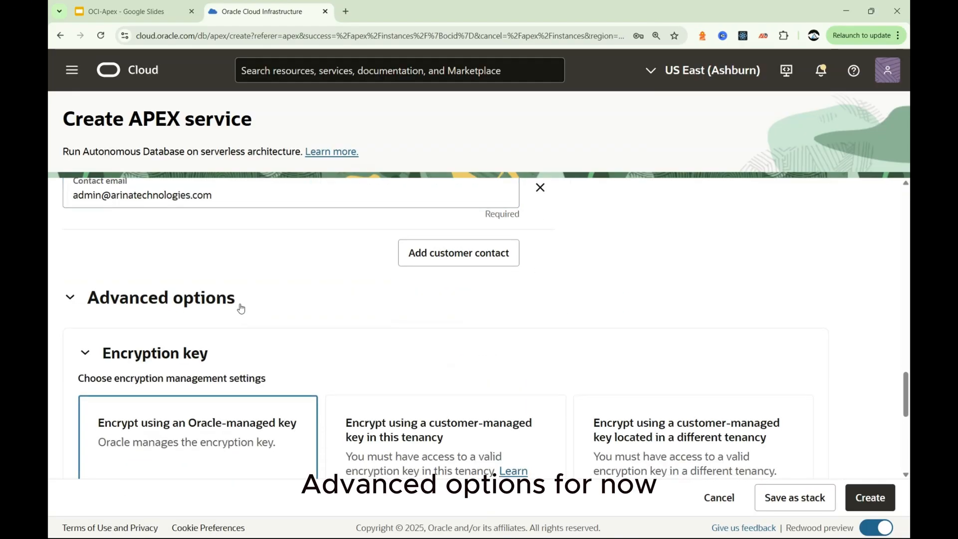
scroll("down", 3)
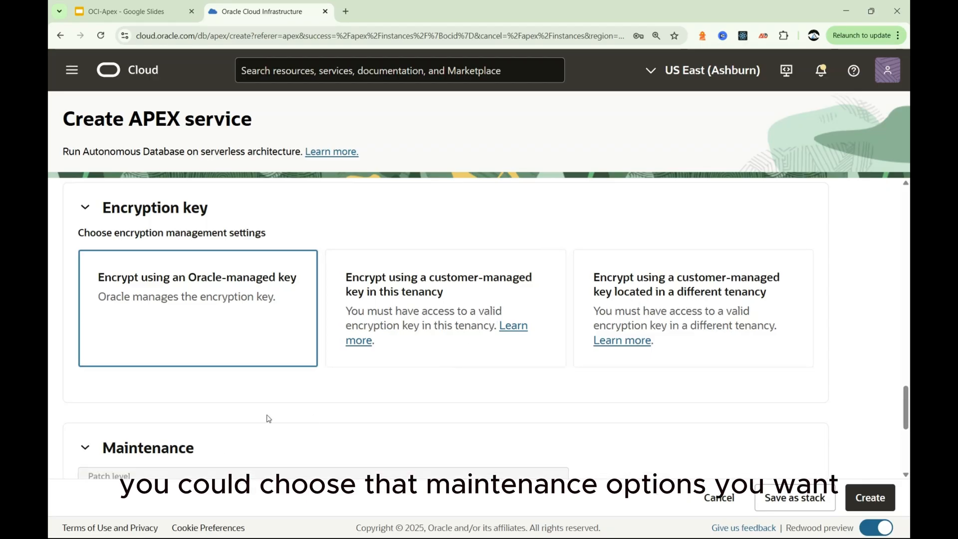
scroll("down", 3)
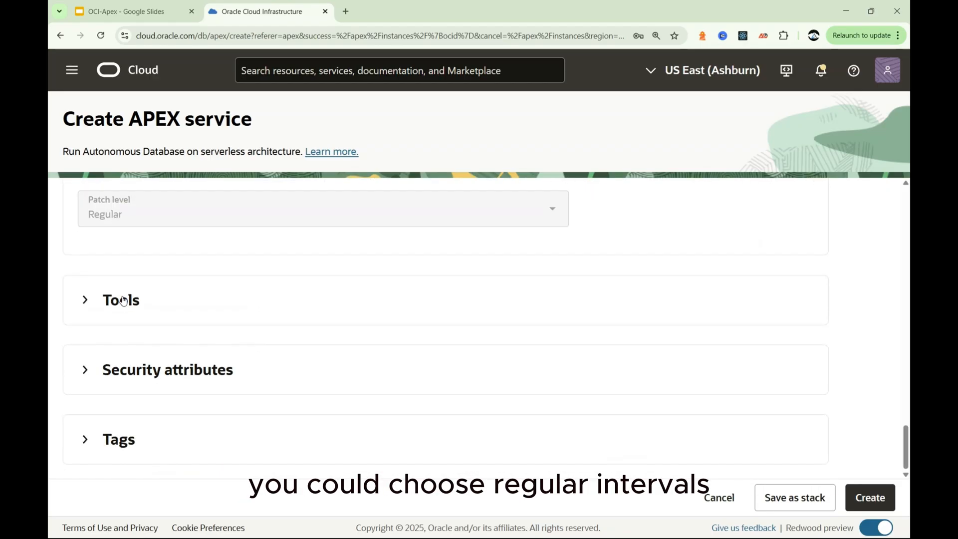
Review the Tools and Security attributes defaults before creating the service.
left_click(121, 300)
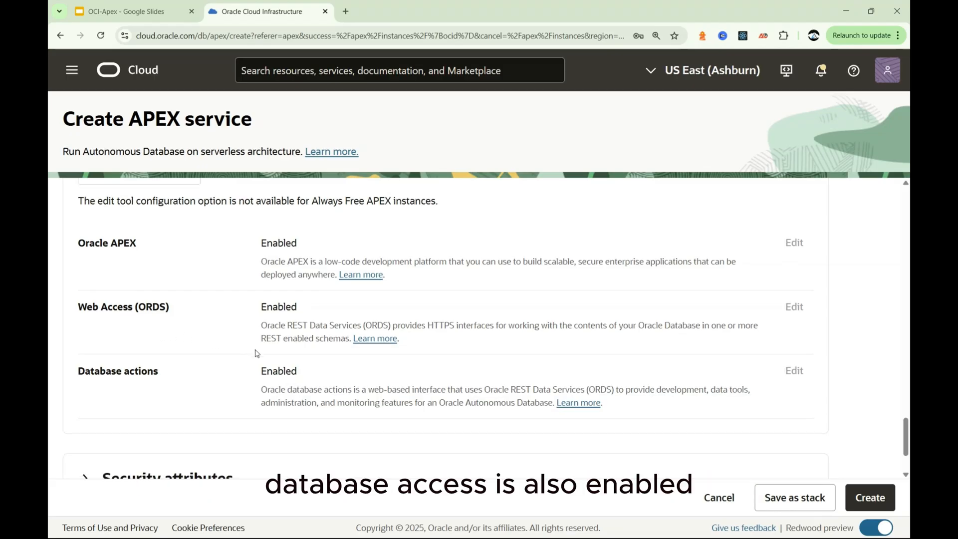
scroll("down", 3)
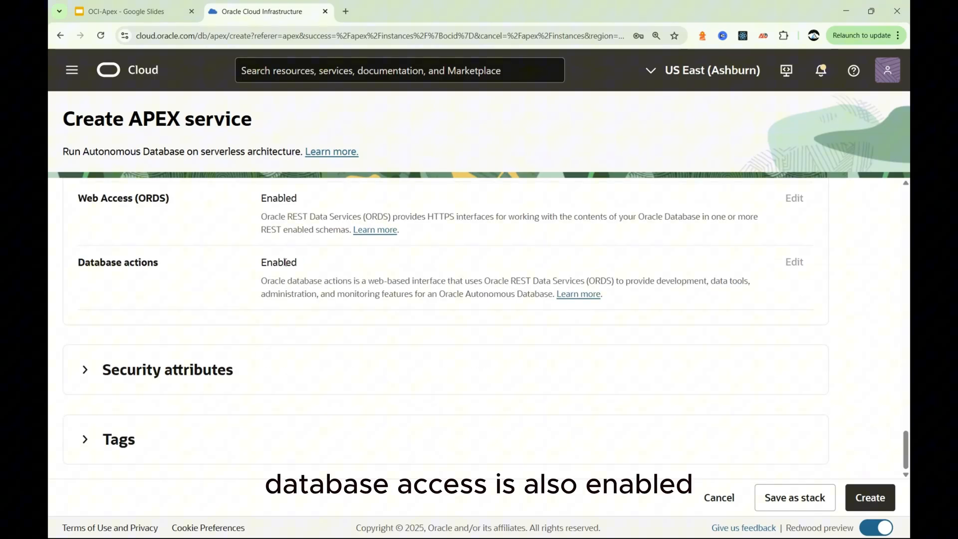
left_click(83, 369)
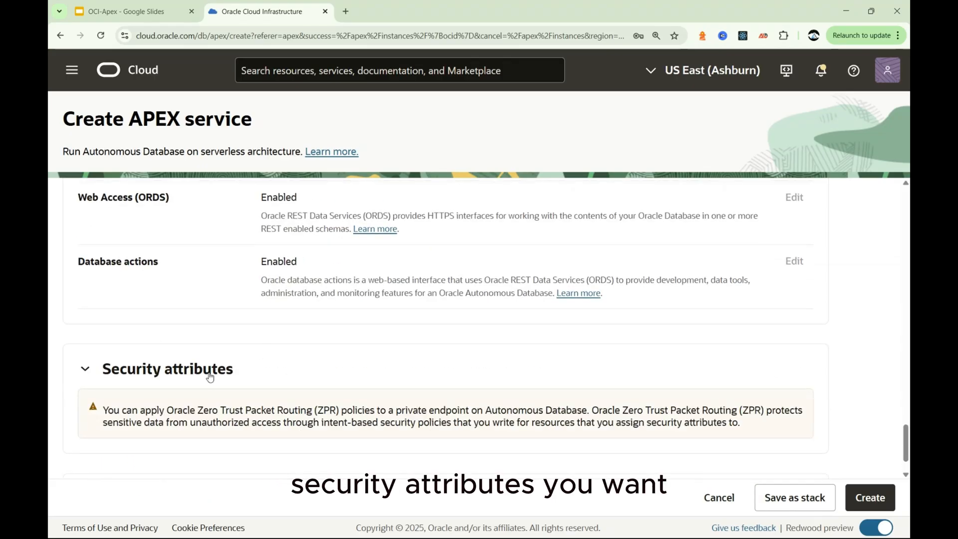
scroll("down", 3)
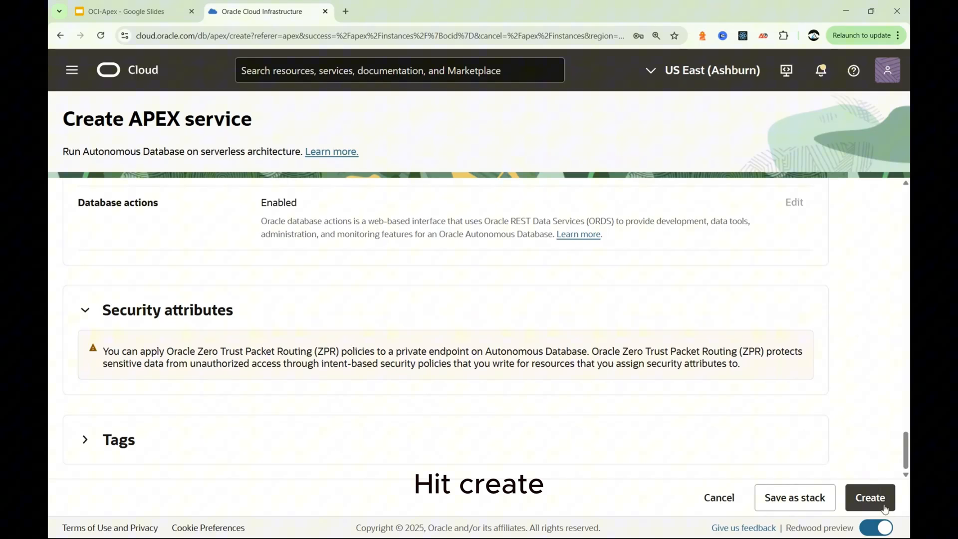
Submit the form to create the APEX service.
left_click(869, 497)
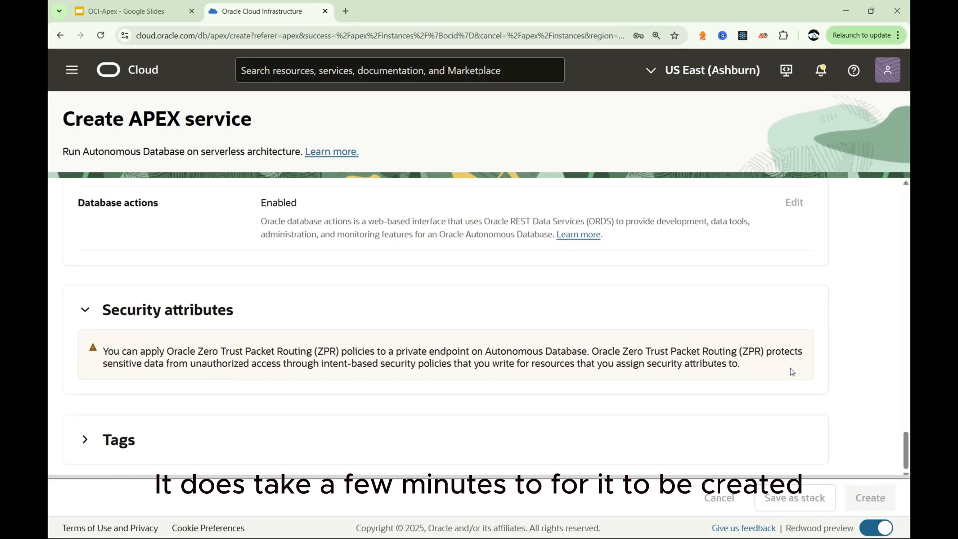
left_click(869, 497)
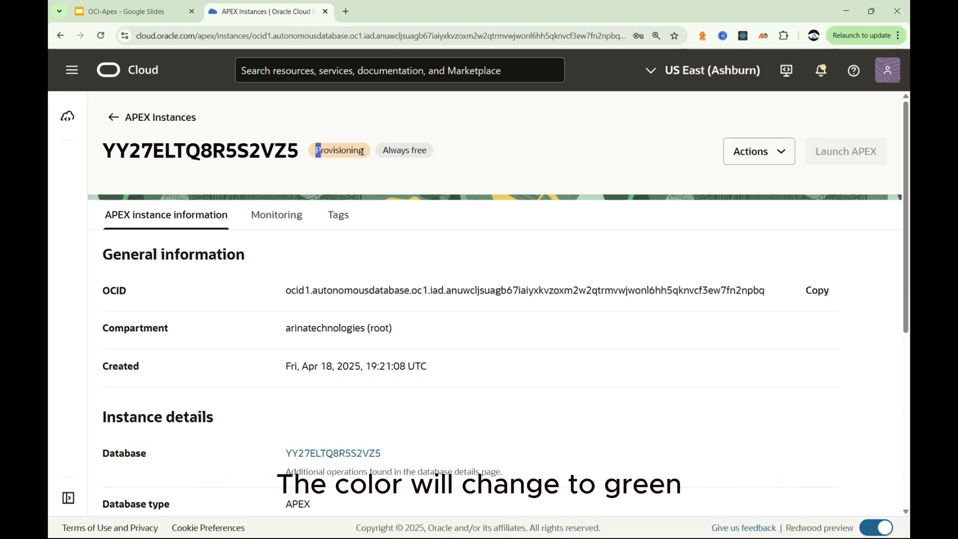
Scroll through the details of instance YY27ELTQ8R5S2VZ5 and return to the top.
scroll("down", 3)
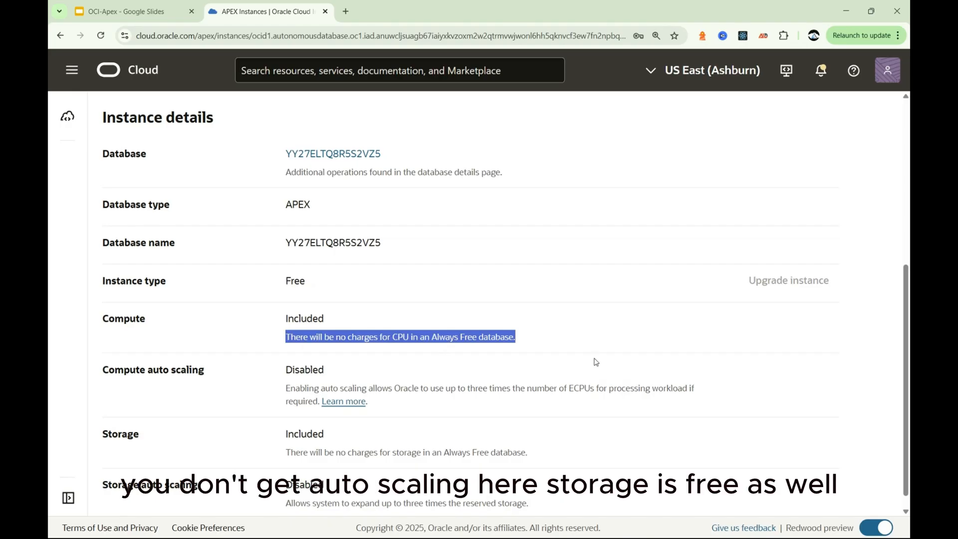
scroll("down", 3)
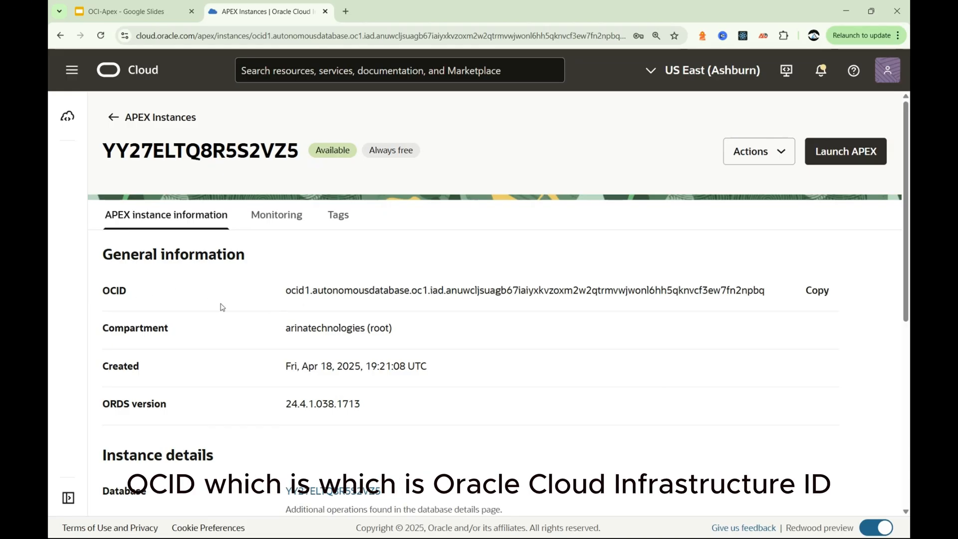
scroll("down", 3)
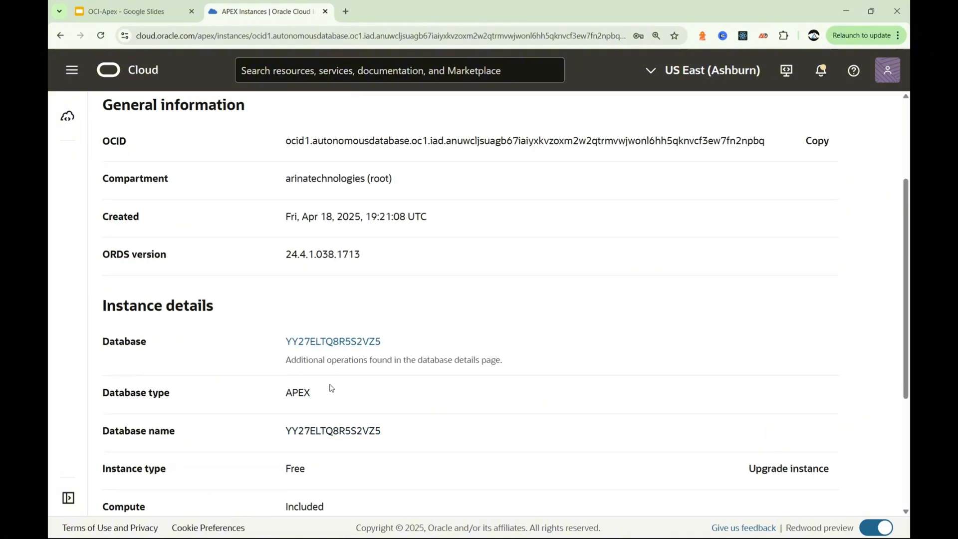
scroll("down", 3)
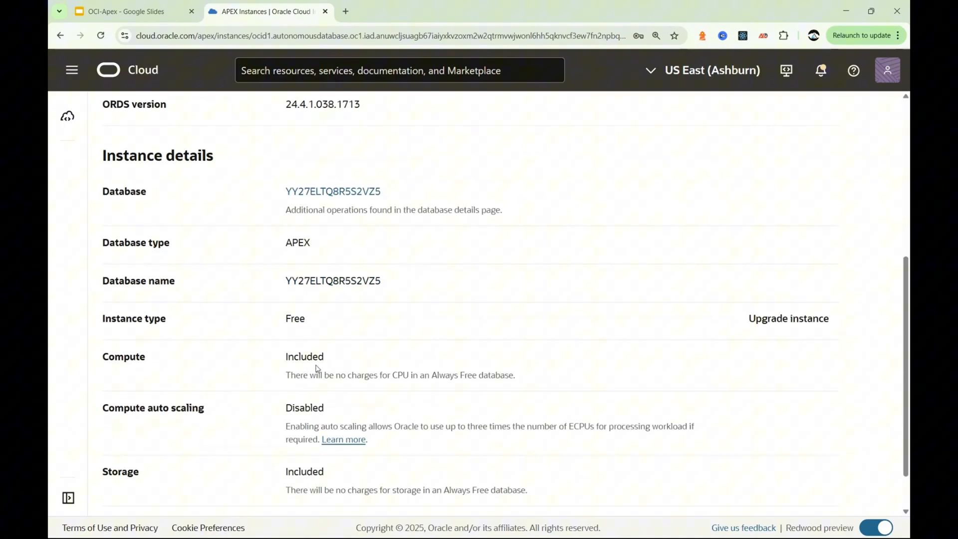
scroll("down", 3)
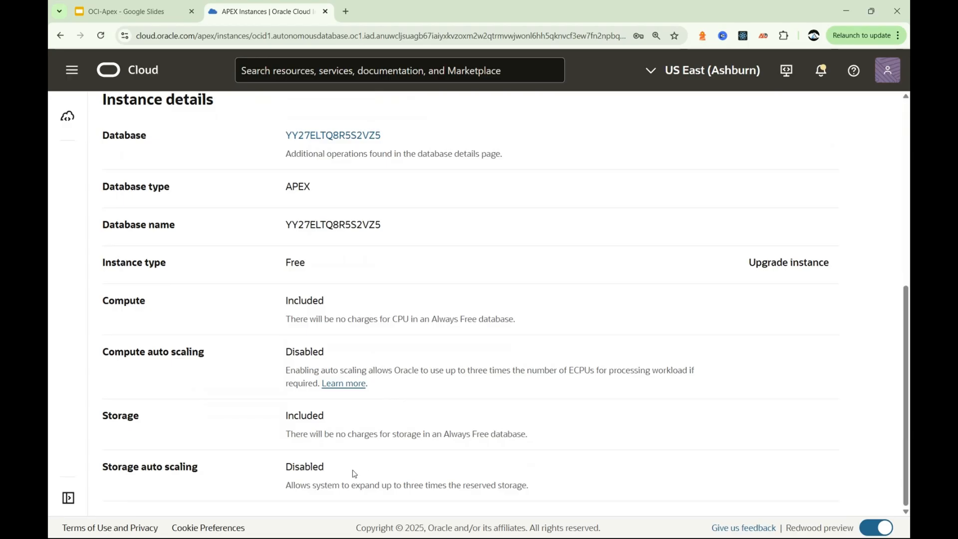
scroll("up", 3)
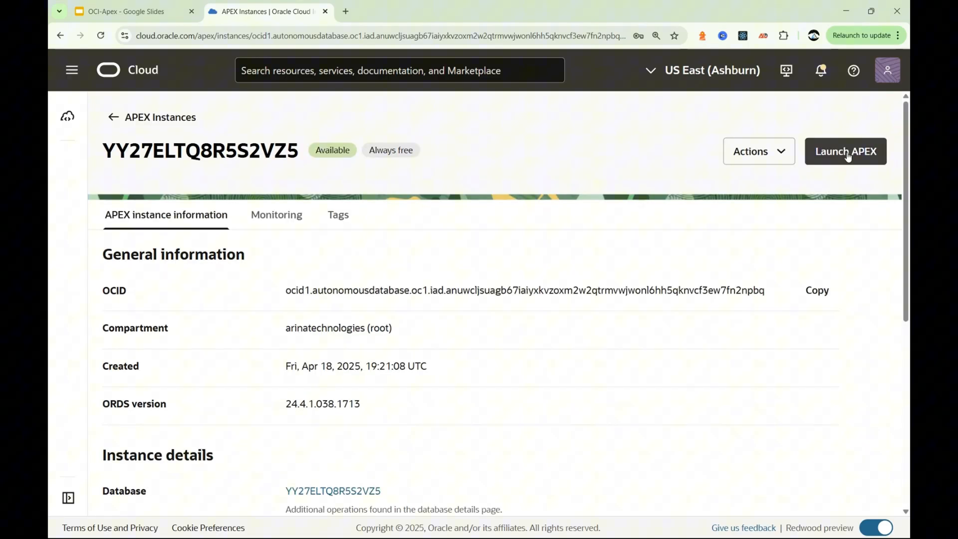
Launch APEX and sign in to Administration Services as ADMIN.
left_click(845, 151)
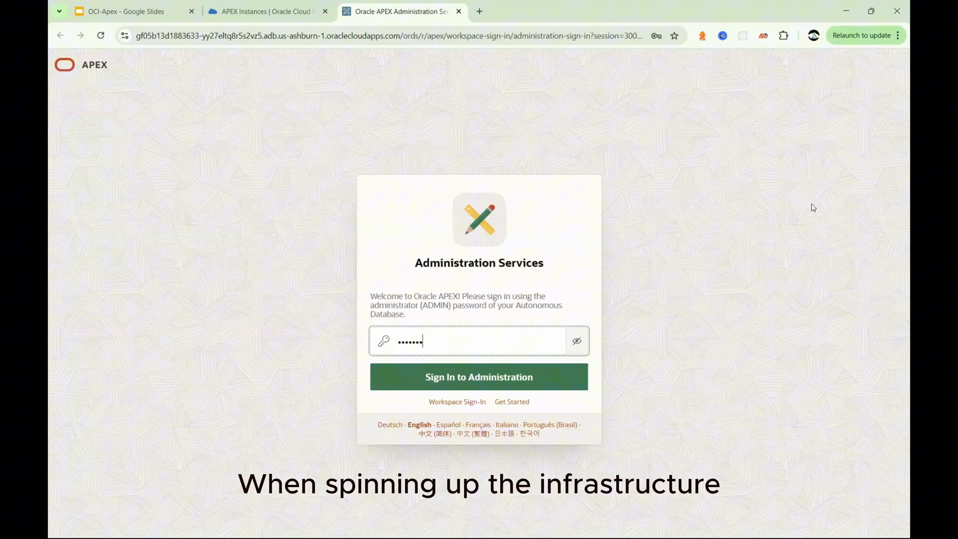
left_click(478, 376)
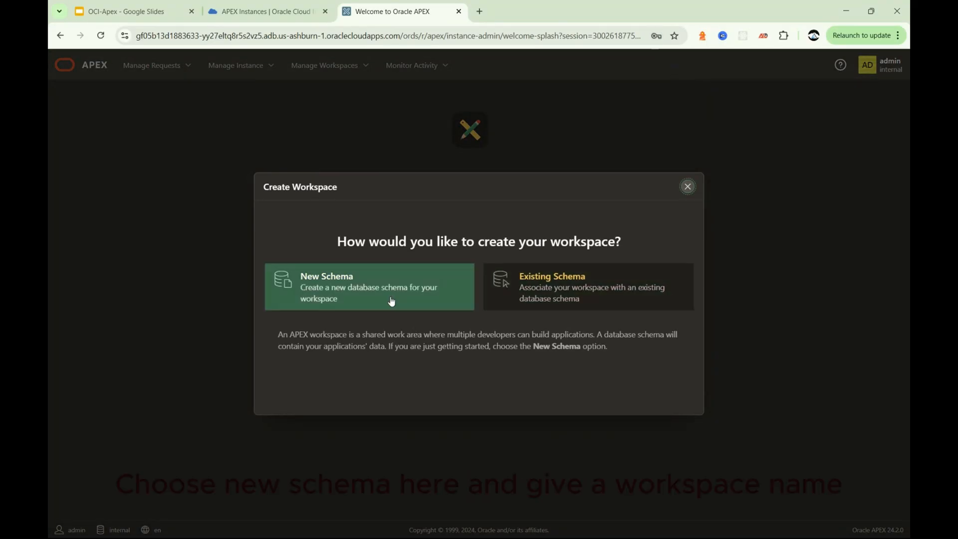
Create workspace YTDemo on a new schema with admin user and password.
left_click(369, 286)
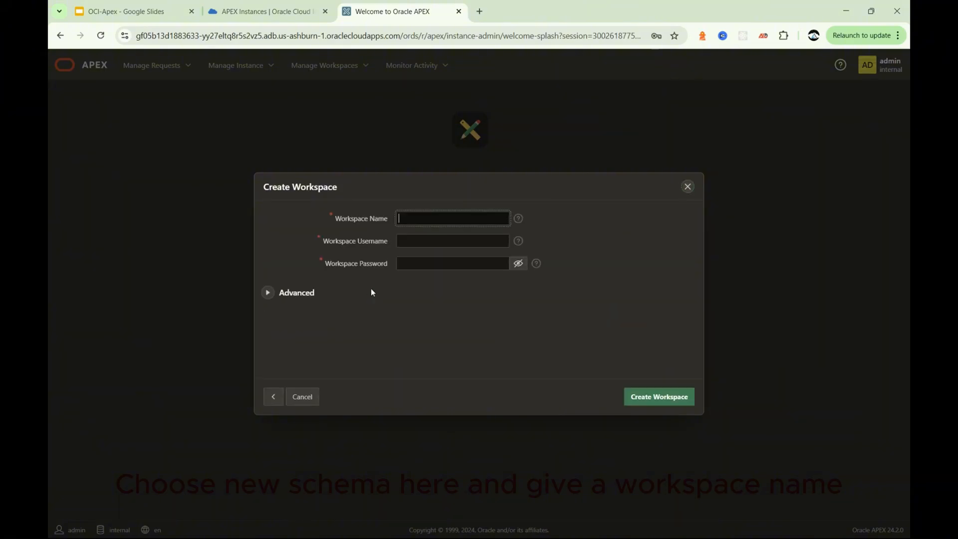
type("Y")
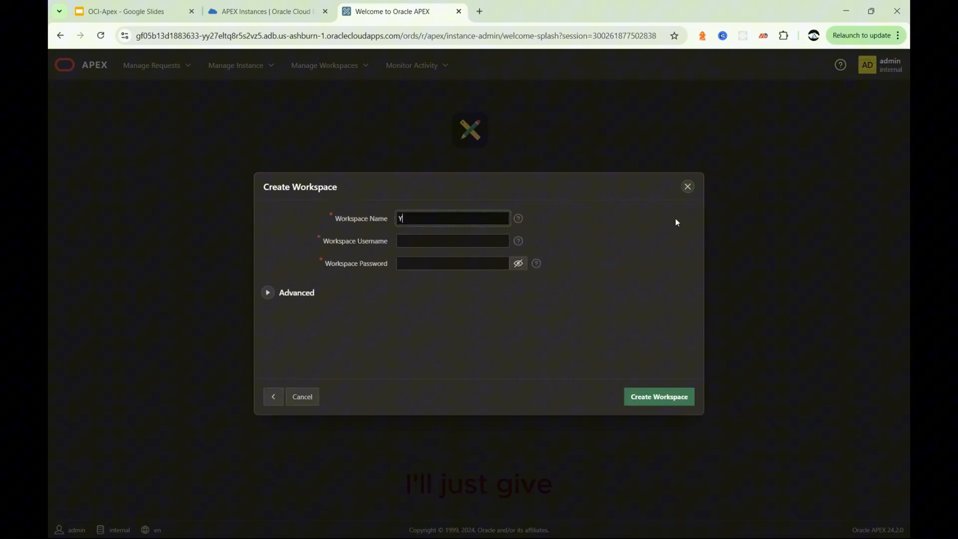
type("T")
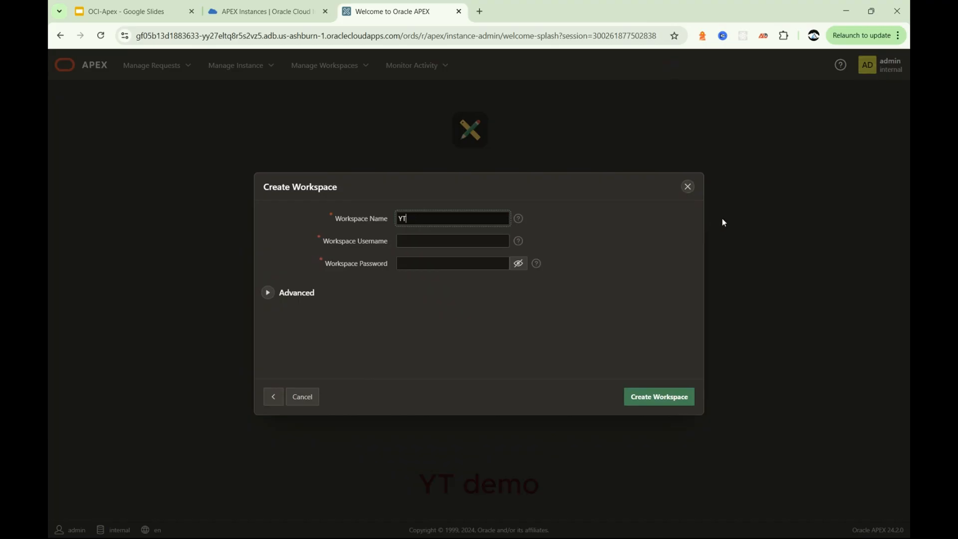
type("admin")
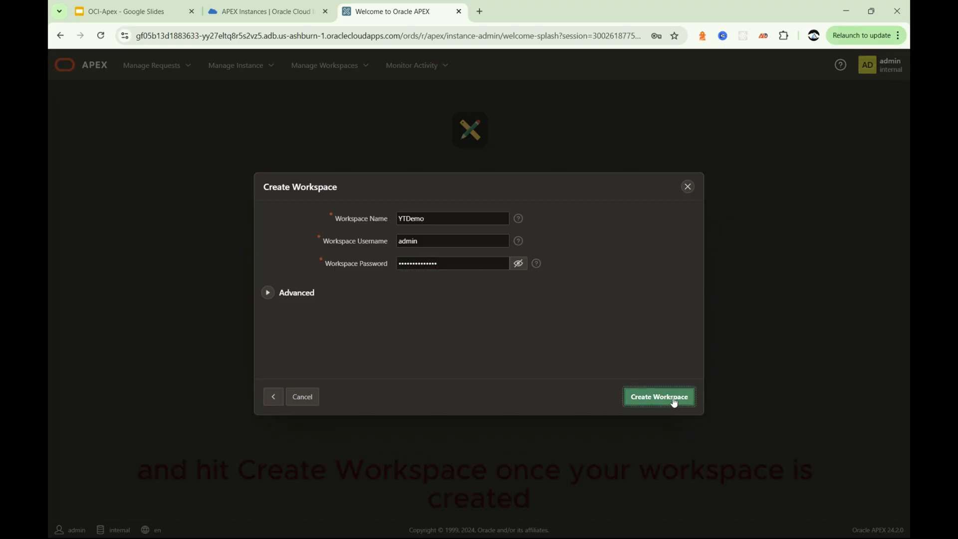
left_click(658, 396)
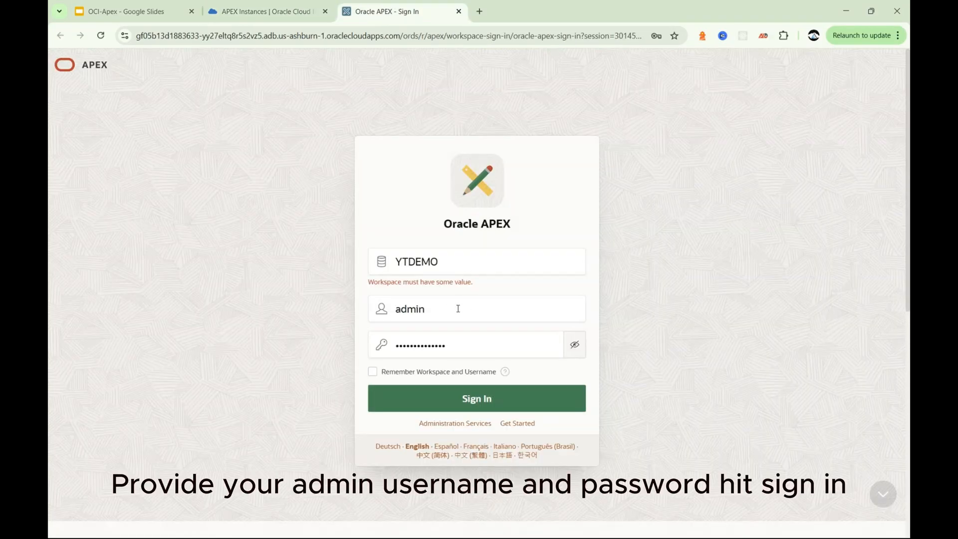
Sign in to workspace YTDEMO as admin, retrying after the session-ended page.
left_click(476, 398)
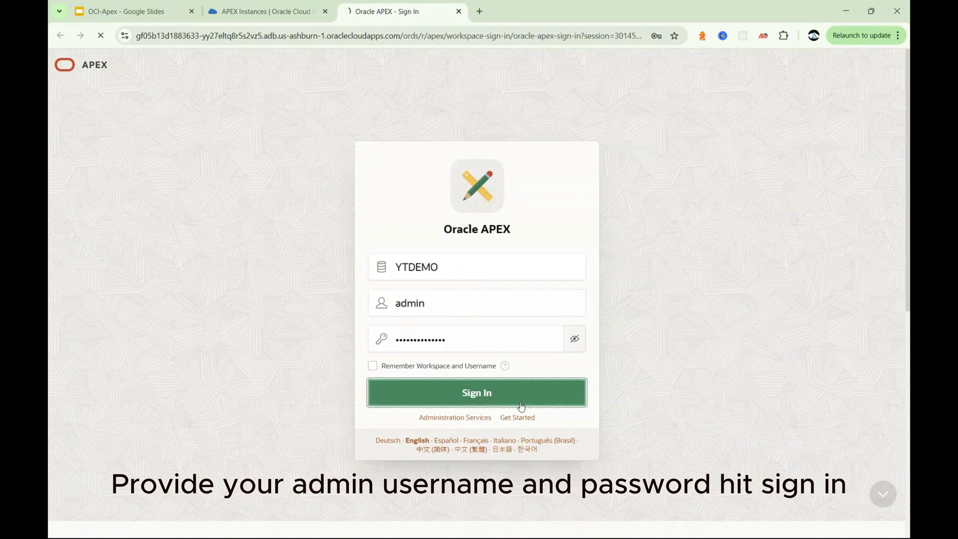
left_click(476, 392)
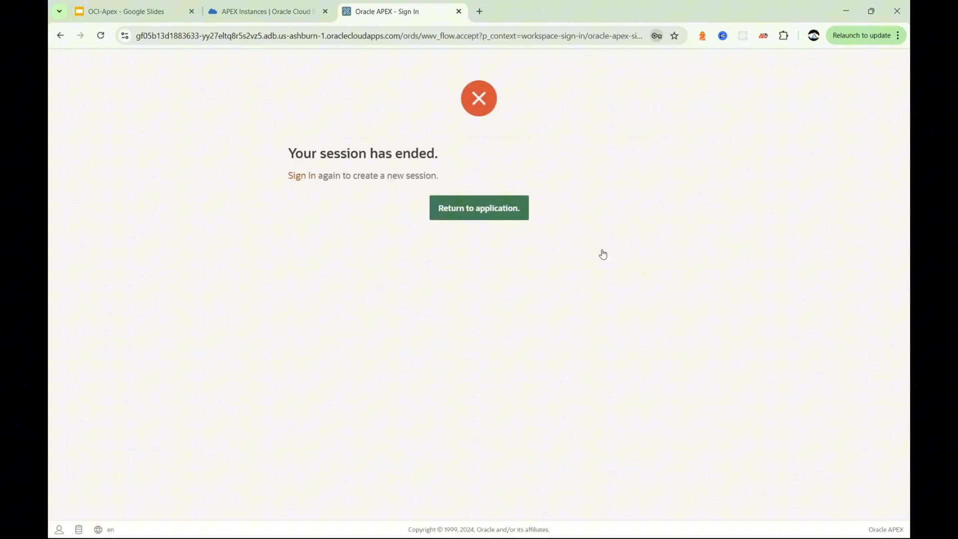
left_click(478, 207)
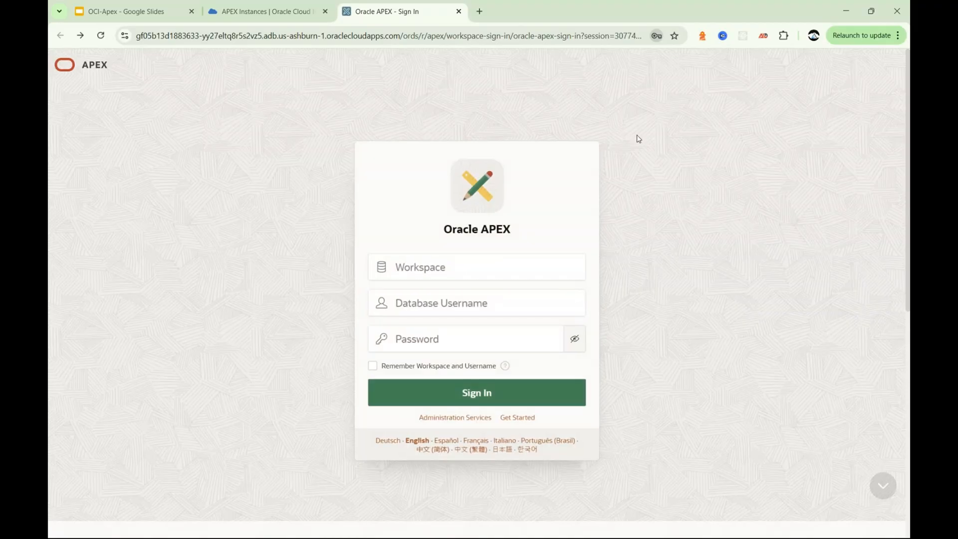
type("YTDEMO")
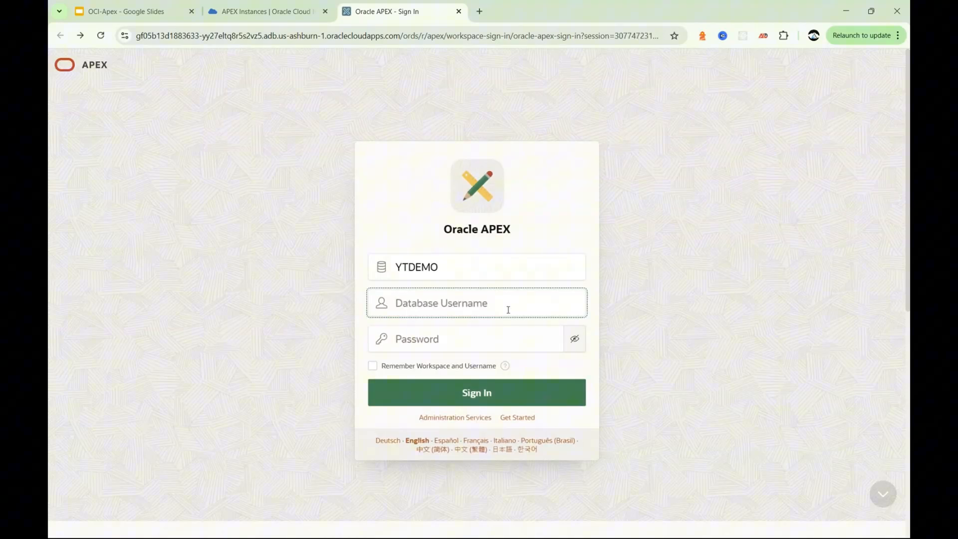
type("admin")
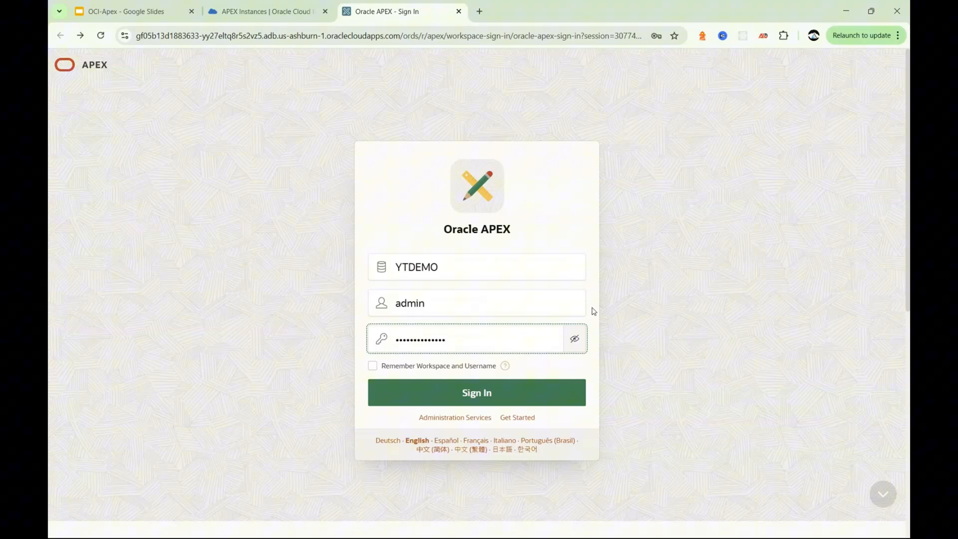
left_click(476, 392)
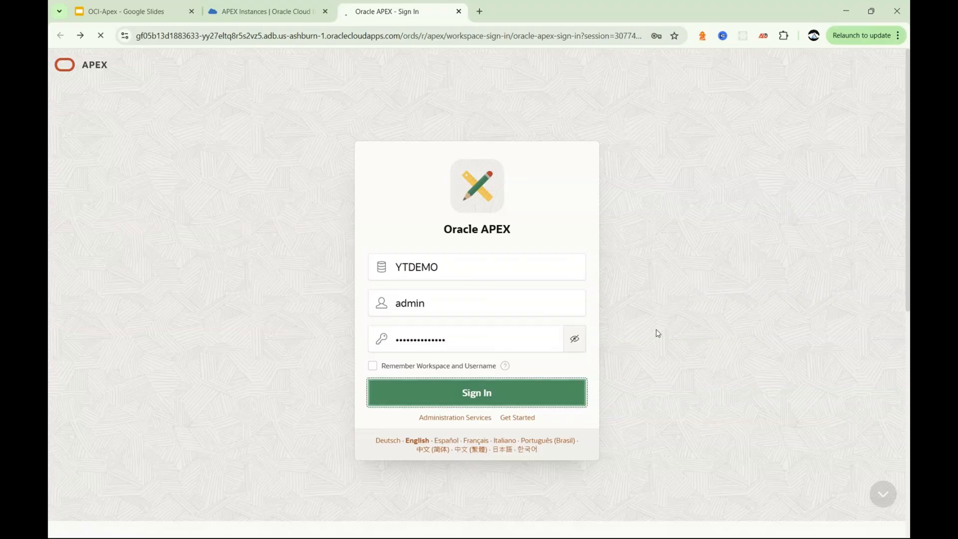
left_click(476, 392)
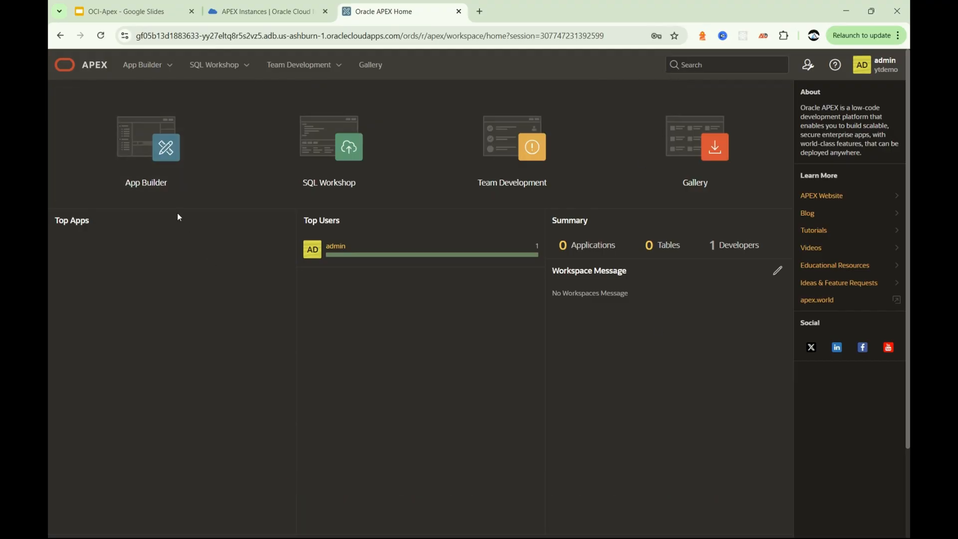
From App Builder, start creating an app from the uploaded customer_sales_workbook.csv.
left_click(146, 146)
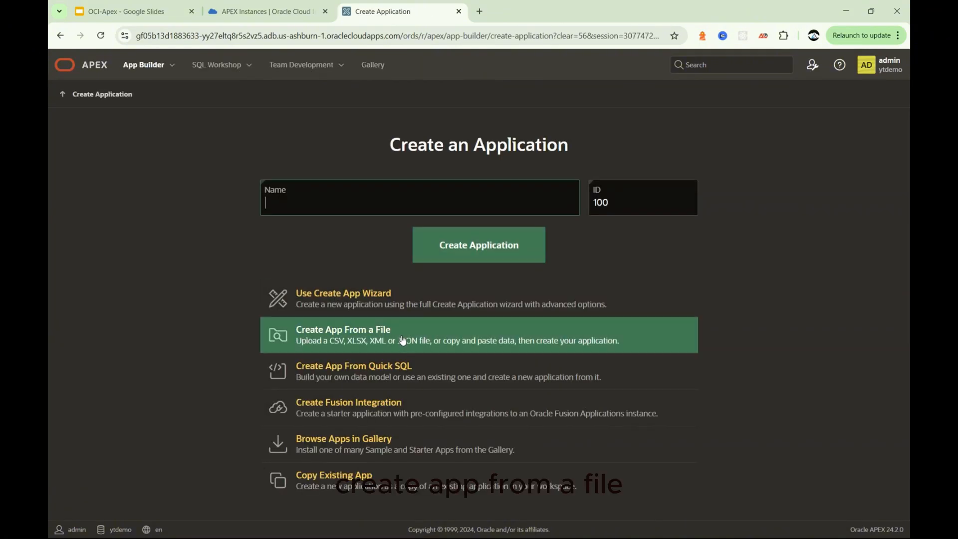
left_click(343, 336)
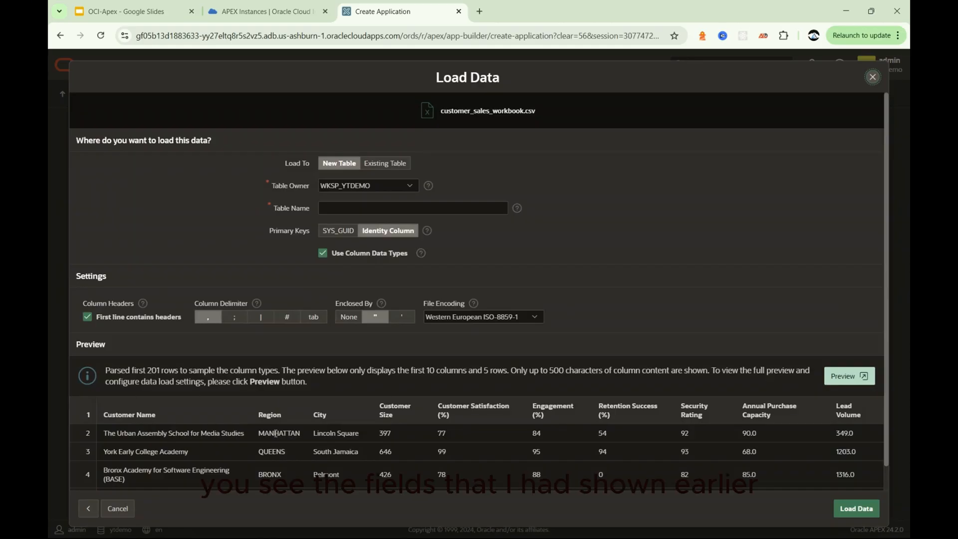
Load the CSV into new table CUSTOMERSALESDATA, creating 427 rows.
scroll("down", 3)
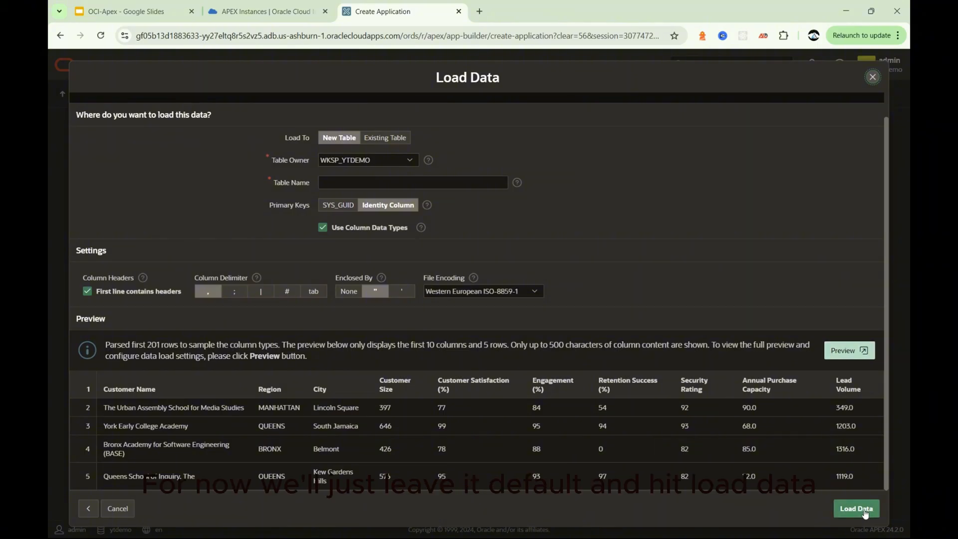
left_click(855, 508)
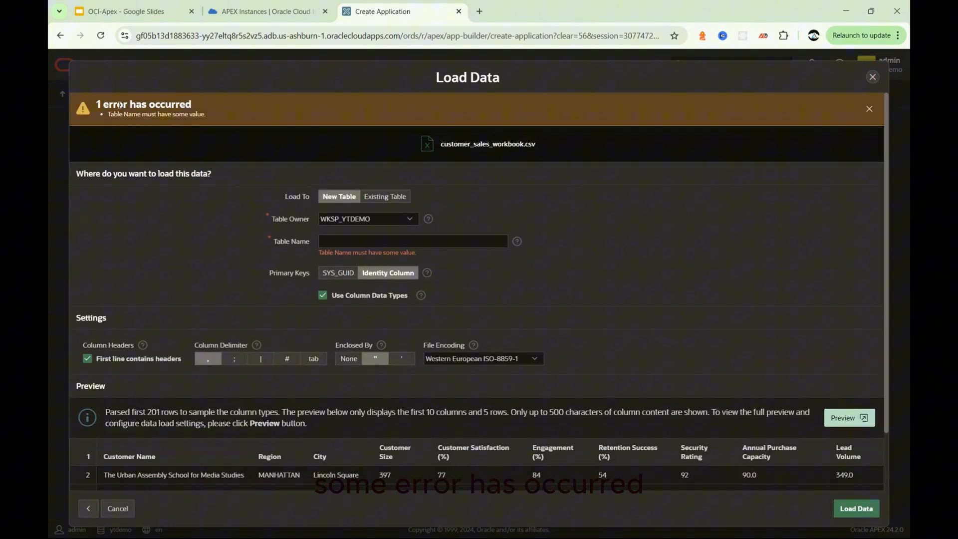
left_click(412, 241)
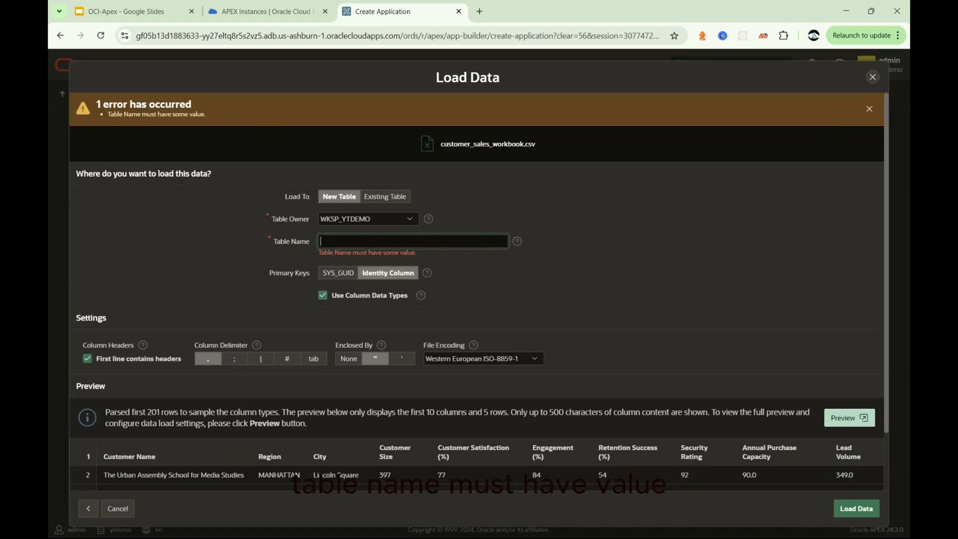
type("CUSTOMERSALESDATA")
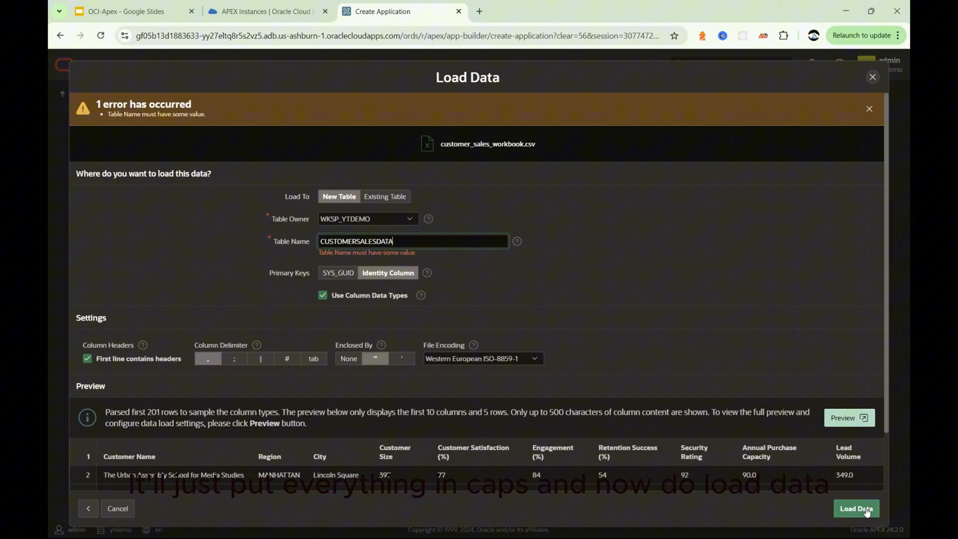
left_click(855, 508)
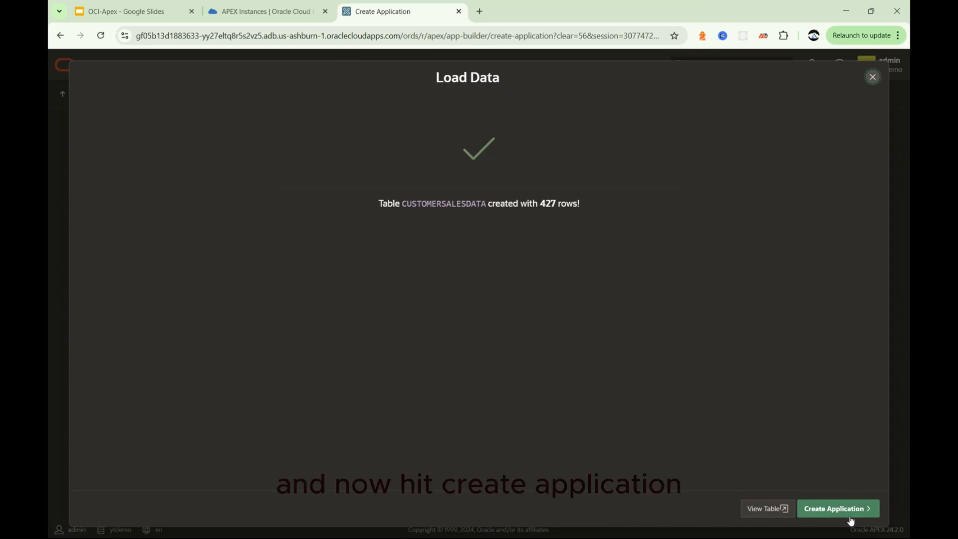
Check all optional features and create the Customersalesdata application.
left_click(837, 507)
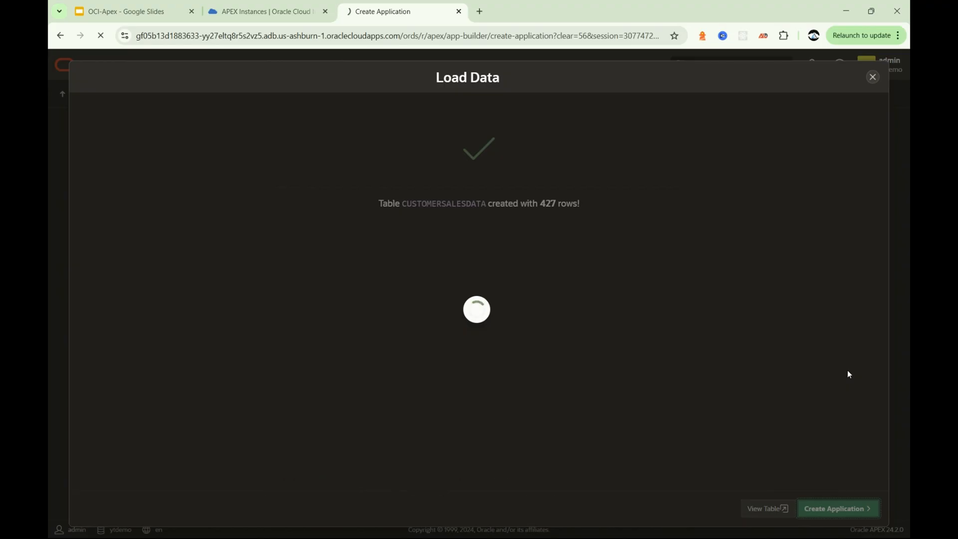
left_click(837, 507)
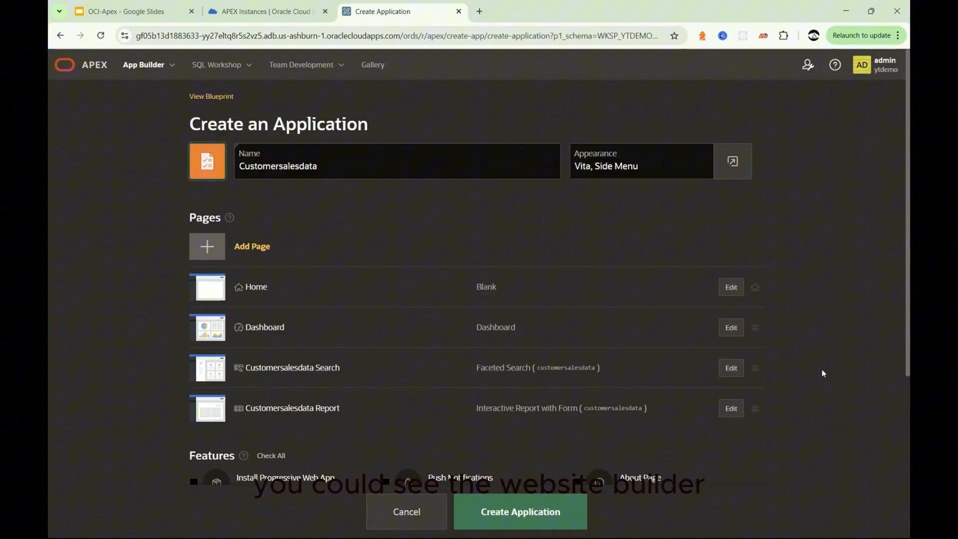
mouse_move(818, 373)
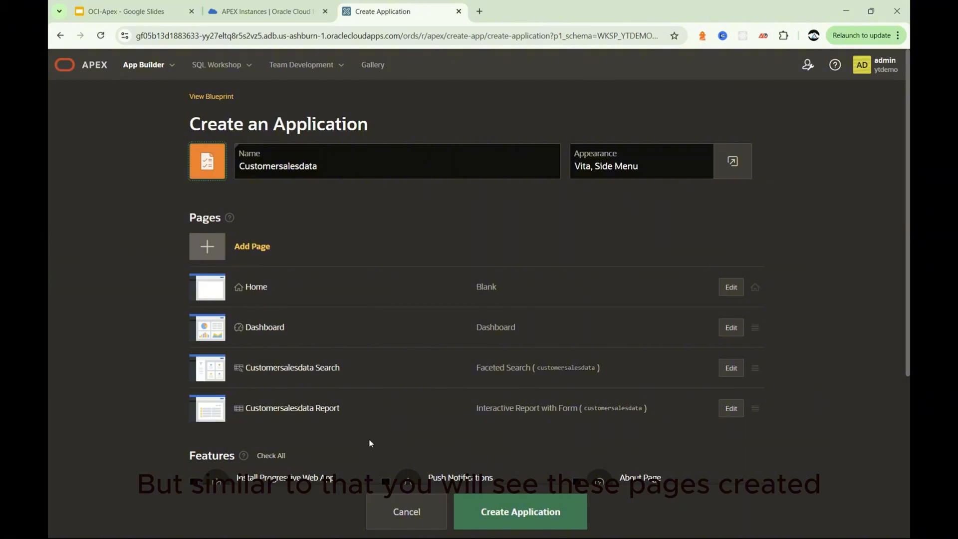
mouse_move(323, 420)
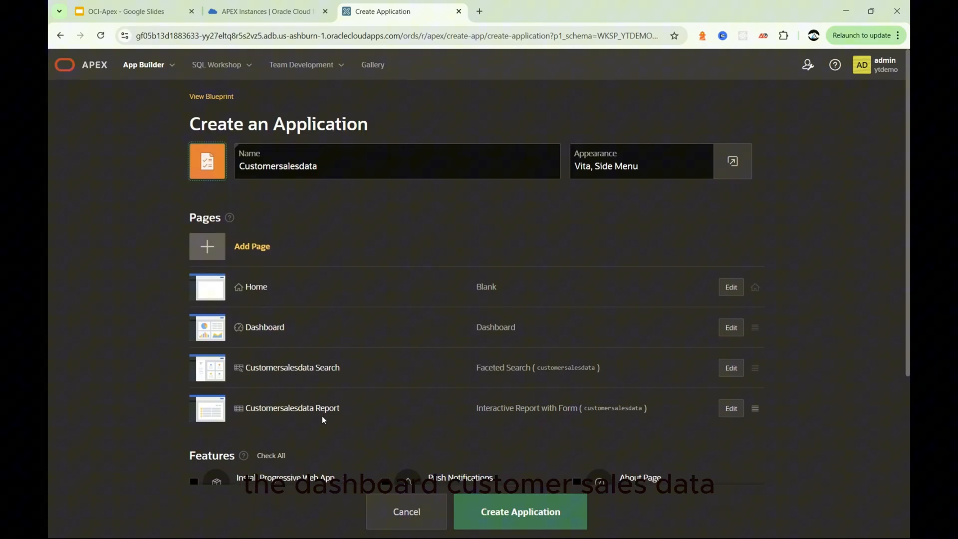
scroll("down", 3)
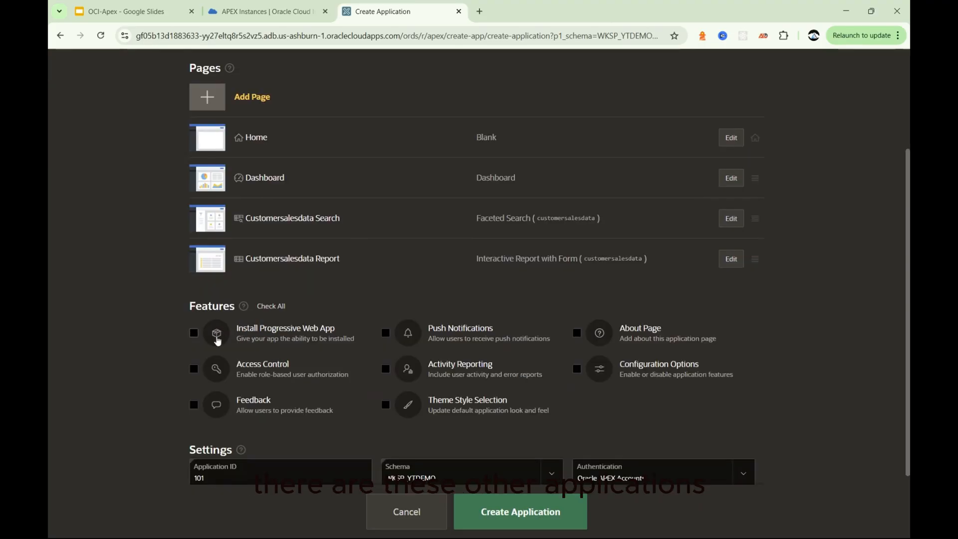
left_click(271, 305)
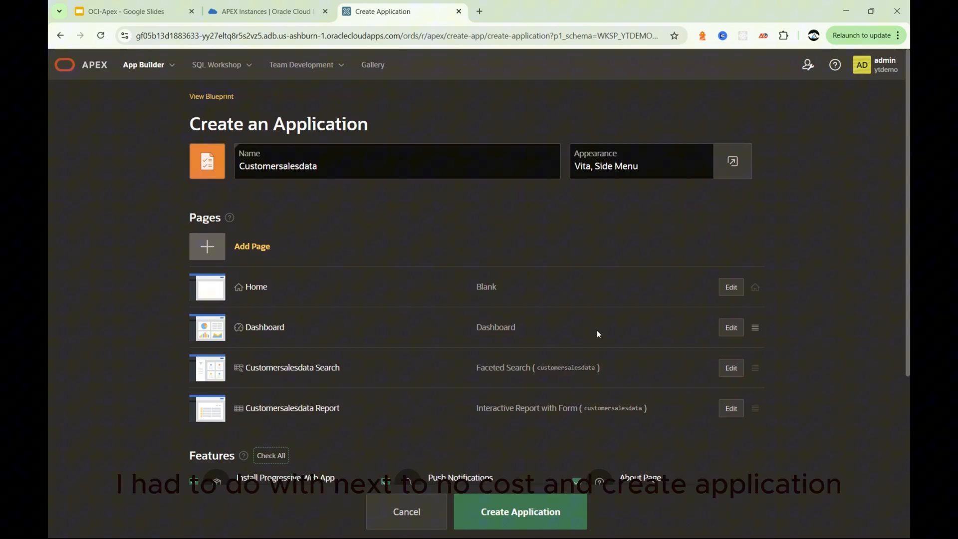
left_click(518, 511)
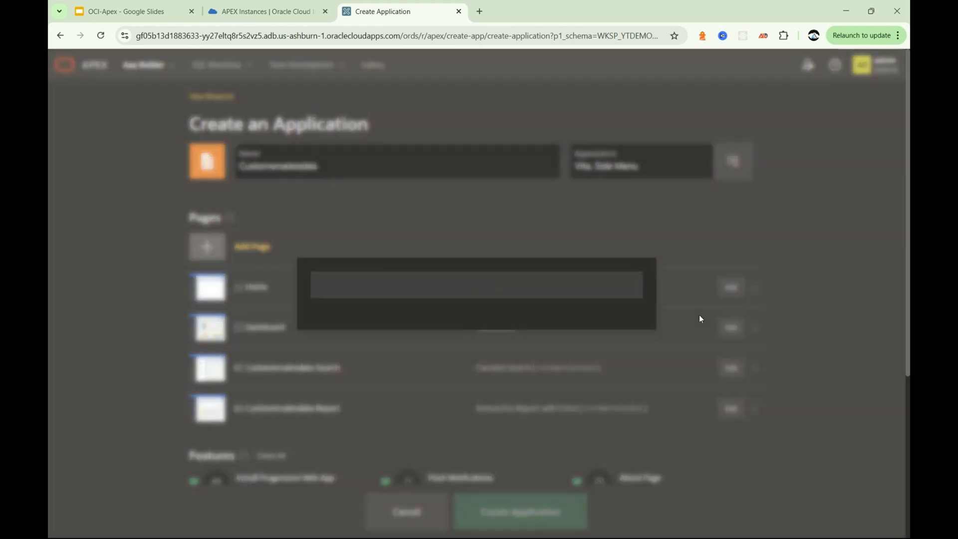
Let app generation finish and land on the Application 101 home page.
left_click(520, 511)
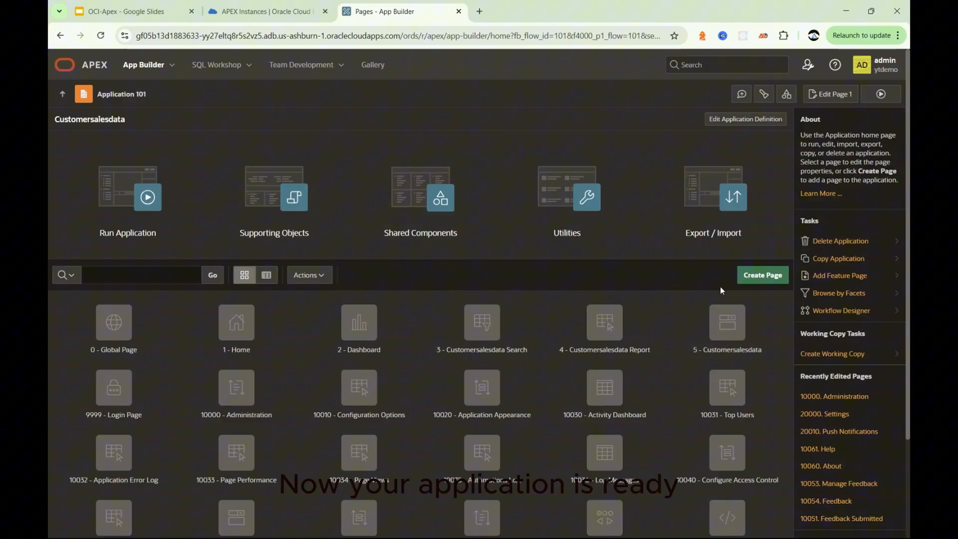
Run the Customersalesdata app and sign in as admin to reach the Dashboard.
left_click(127, 196)
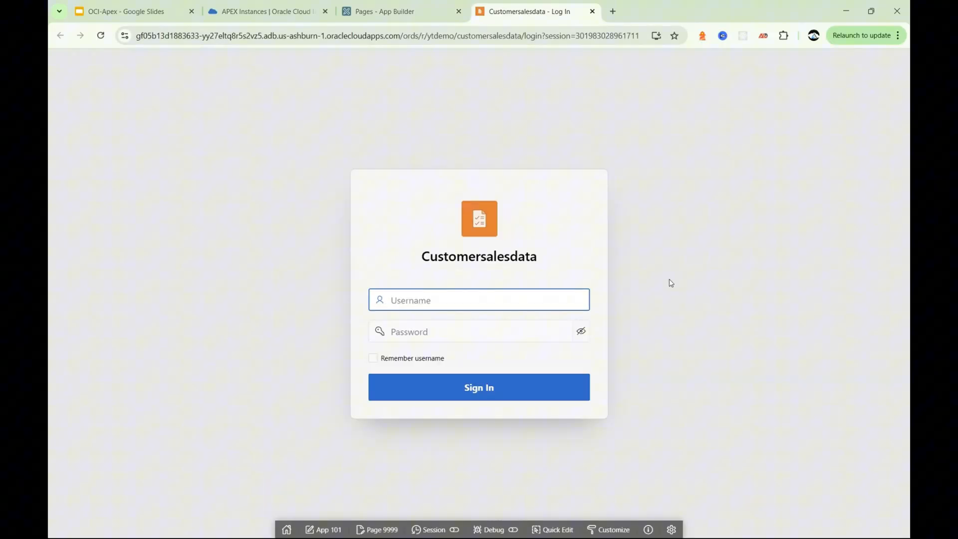
type("••")
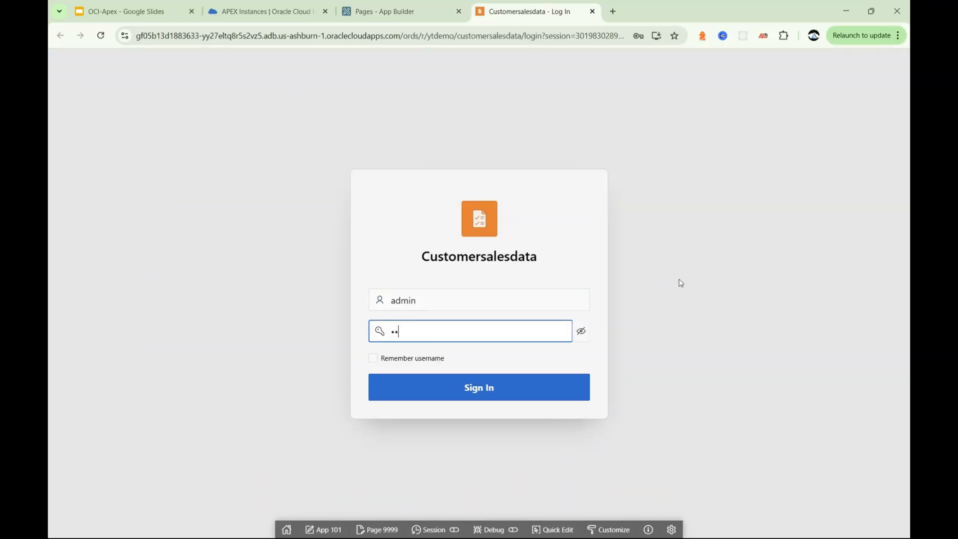
type("password")
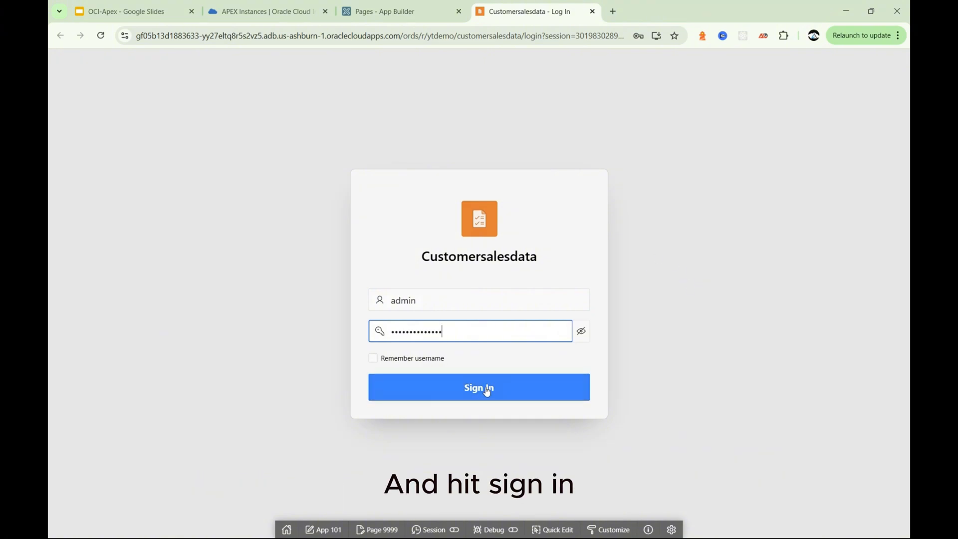
left_click(478, 387)
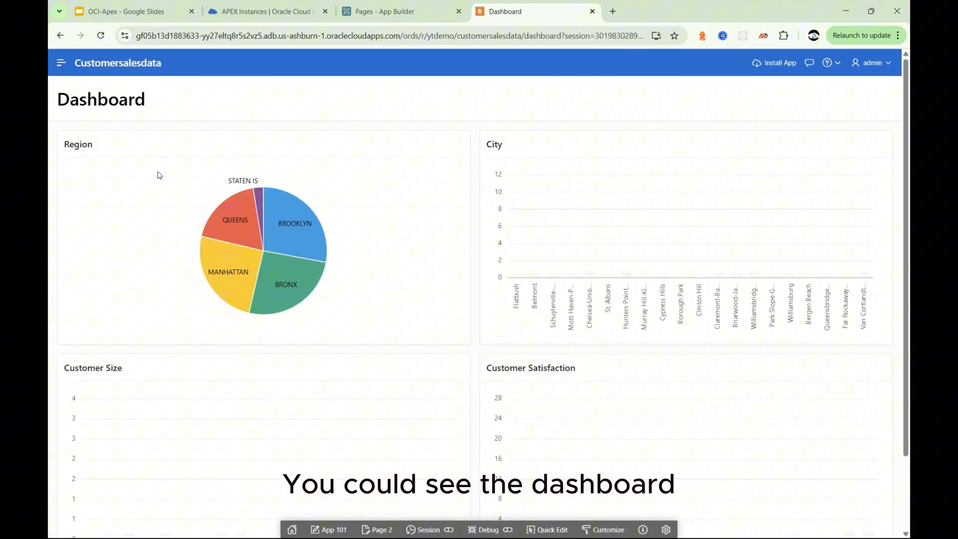
mouse_move(320, 255)
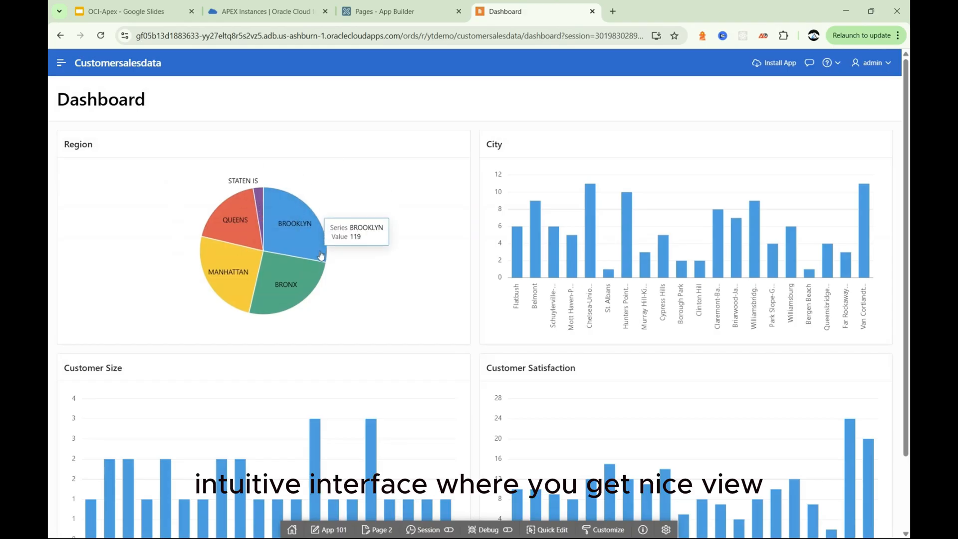
mouse_move(288, 228)
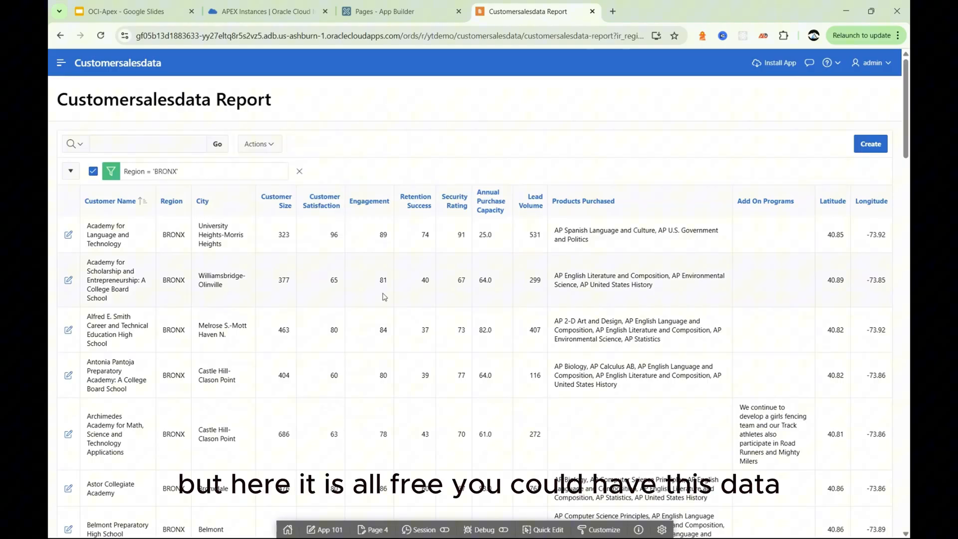
scroll("down", 3)
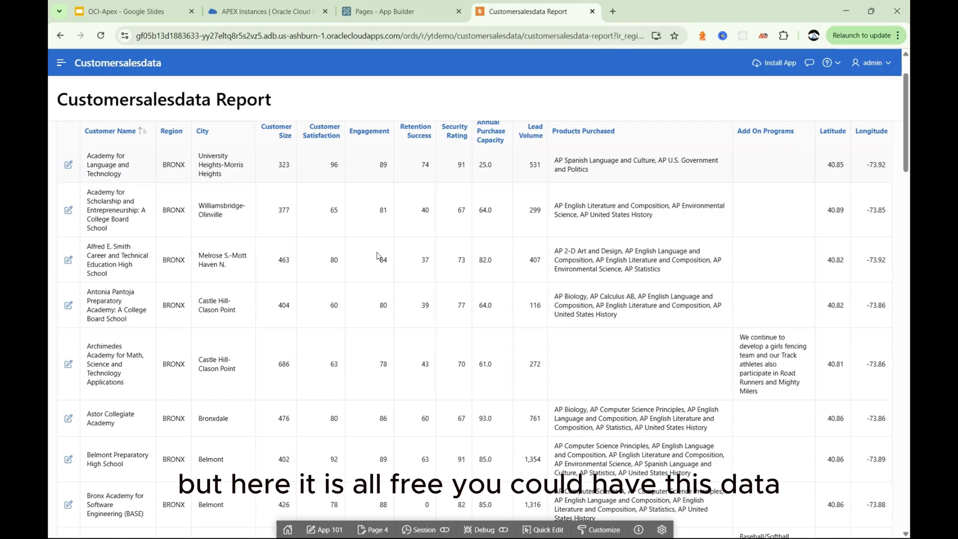
scroll("down", 3)
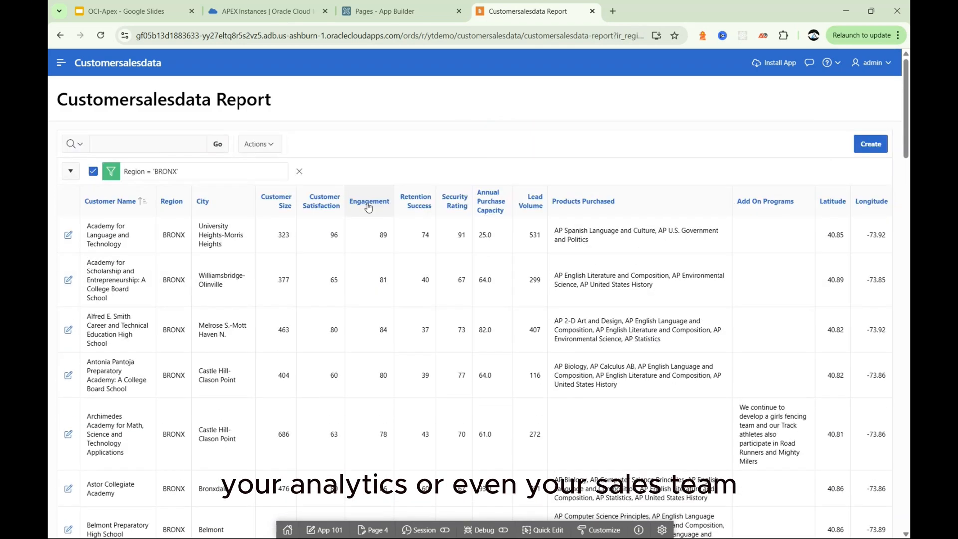
left_click(870, 144)
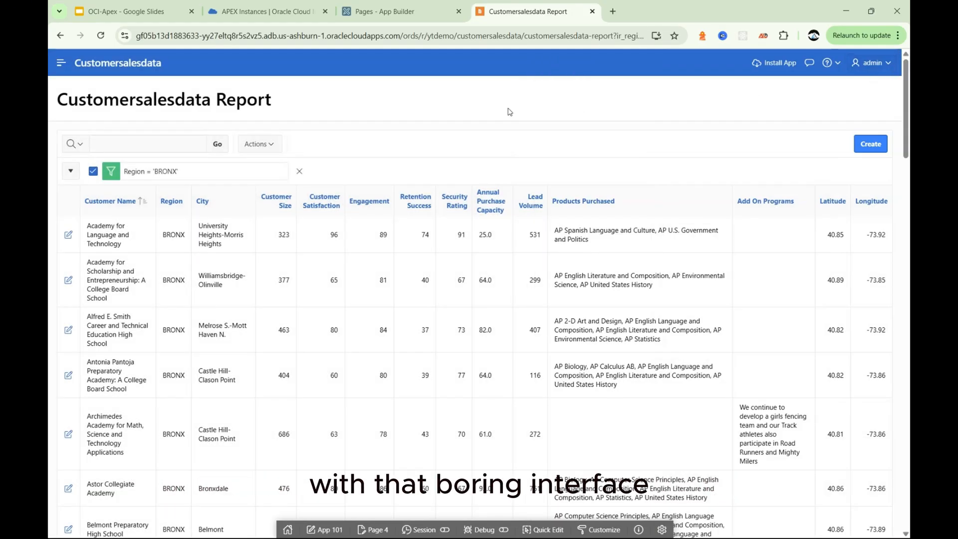
left_click(60, 62)
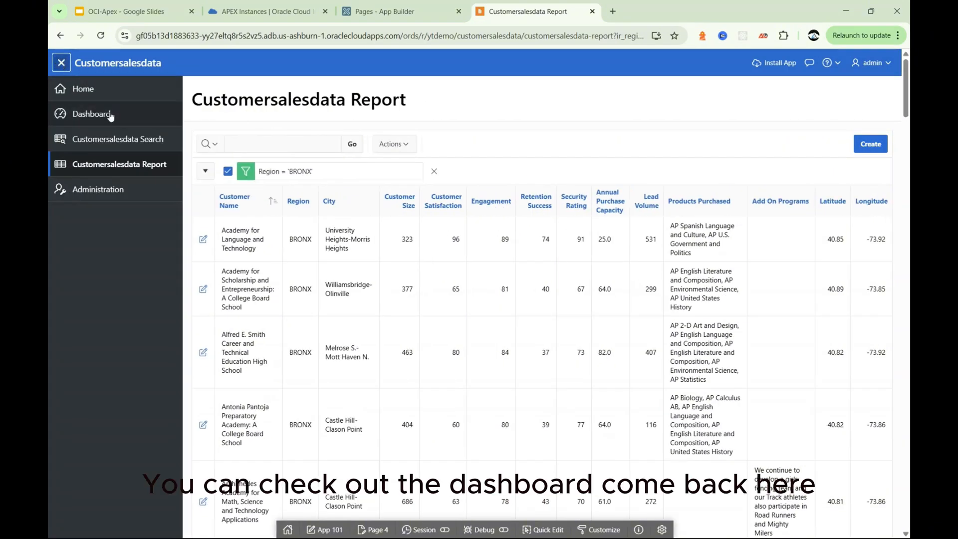
left_click(92, 114)
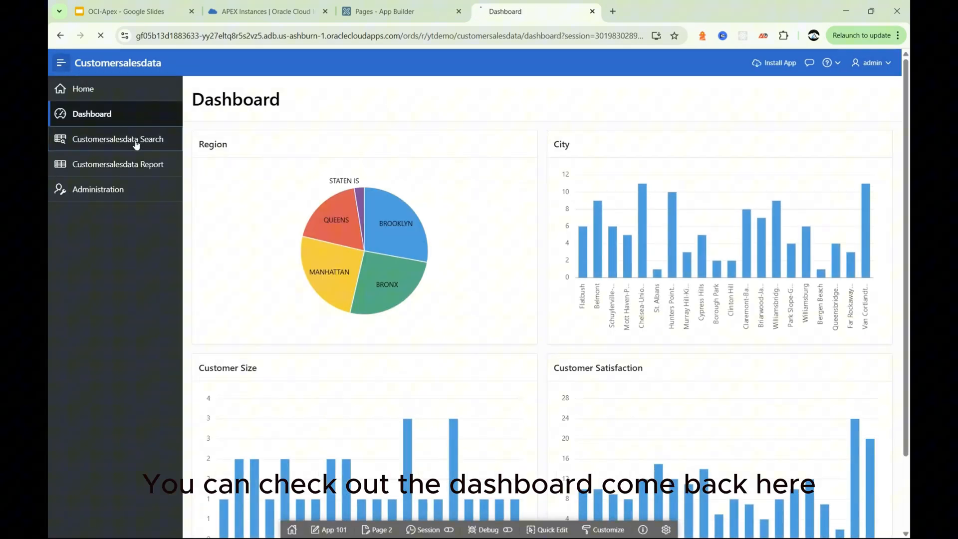
left_click(127, 139)
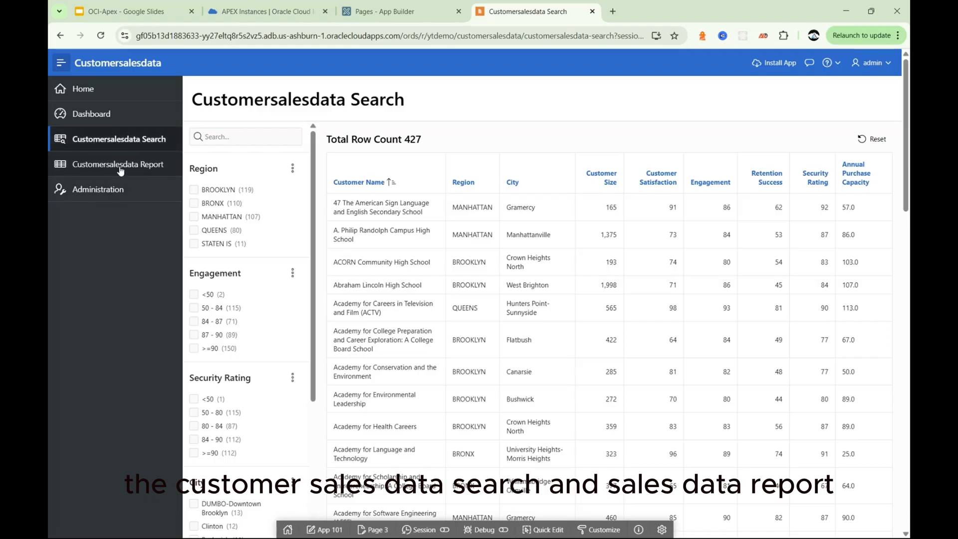
left_click(117, 164)
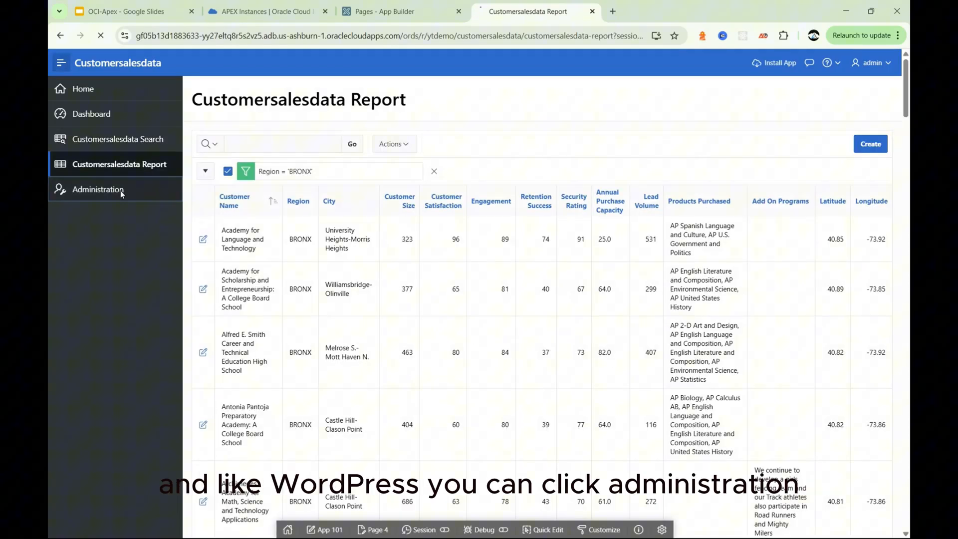
Review the Top Users activity report in the app's Administration page.
left_click(97, 189)
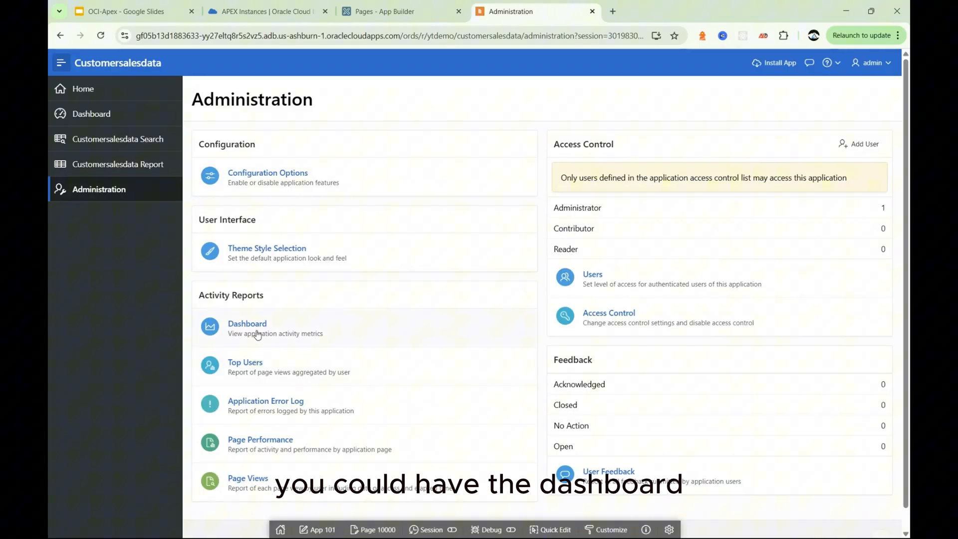
left_click(245, 361)
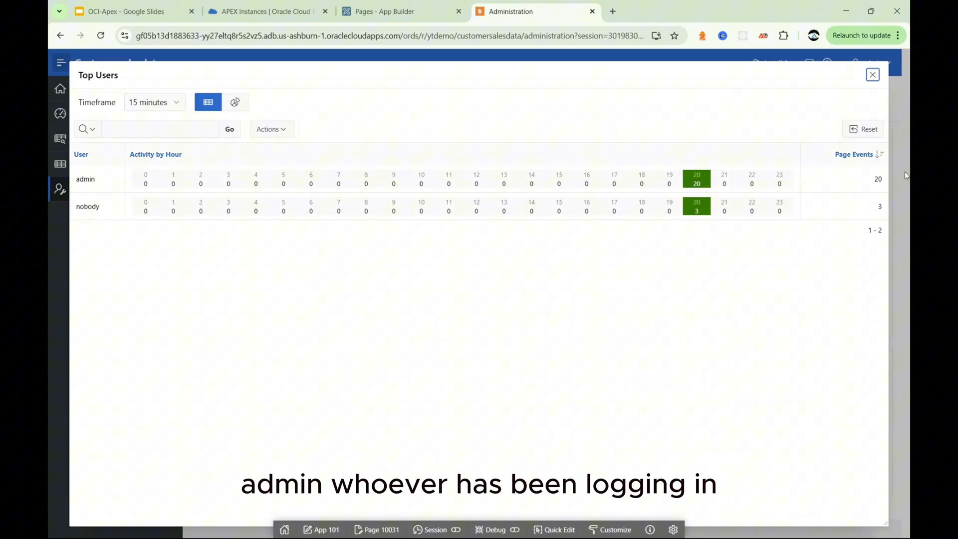
left_click(871, 75)
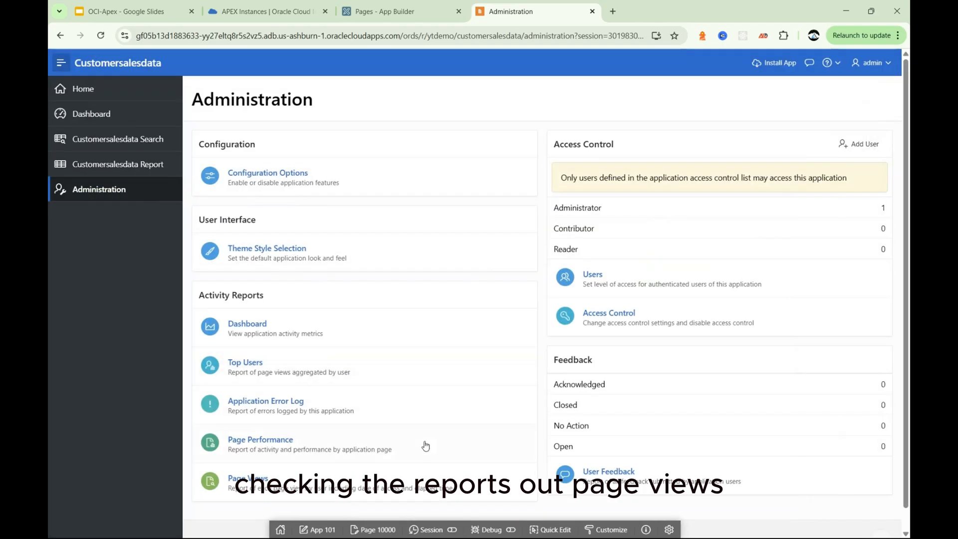
Bring up the Configure Access Control settings.
left_click(608, 470)
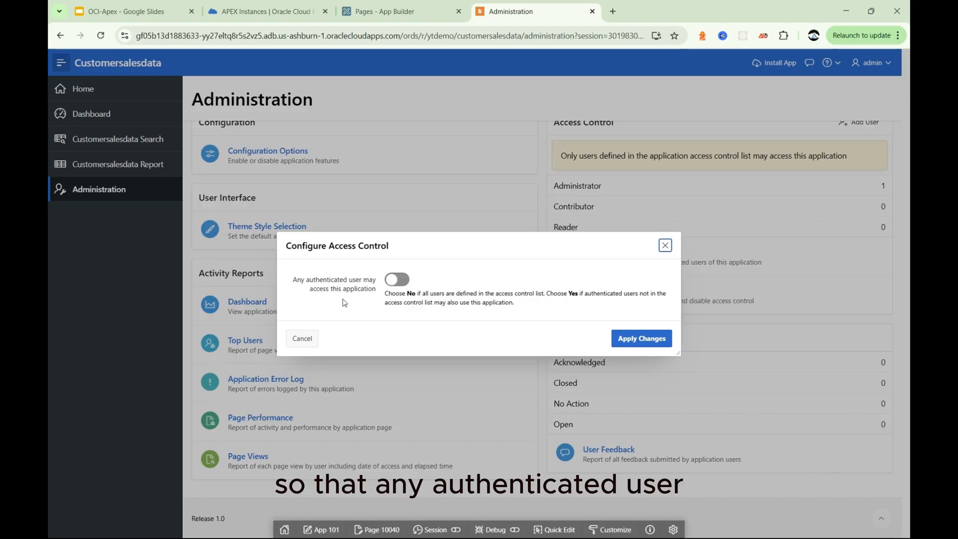
left_click(665, 245)
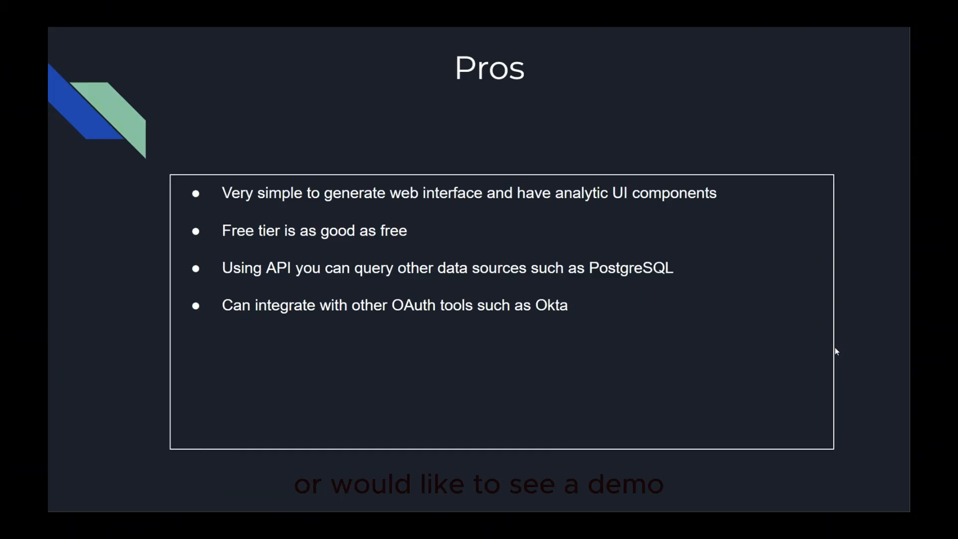
Advance from the Pros slide to the Cons slide about Oracle-only database support.
key("Right")
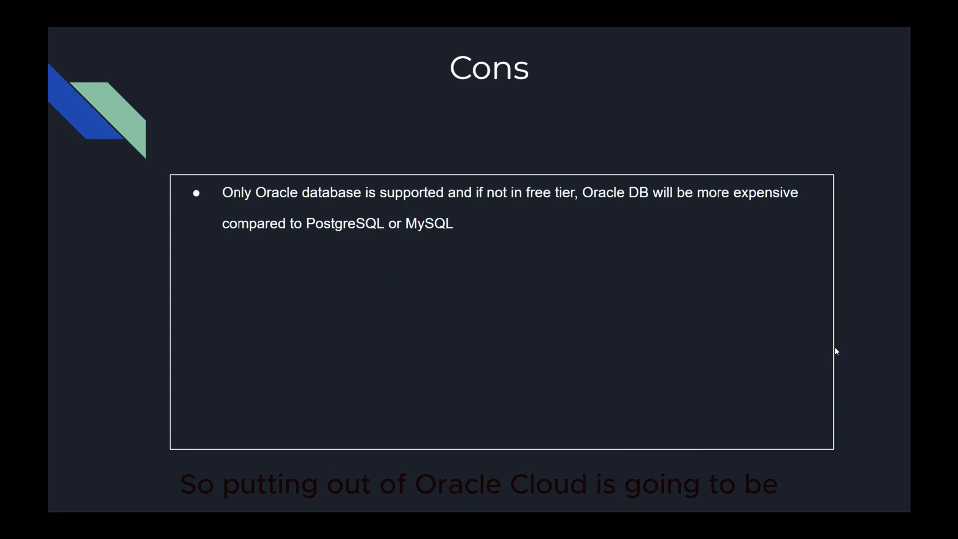